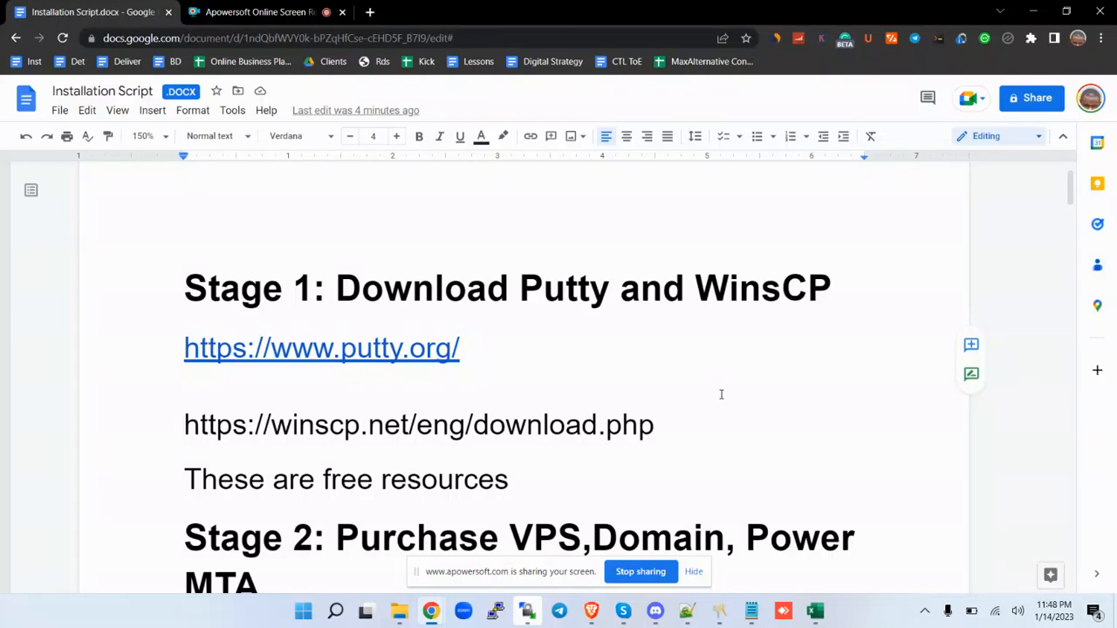
pyautogui.moveTo(730, 353)
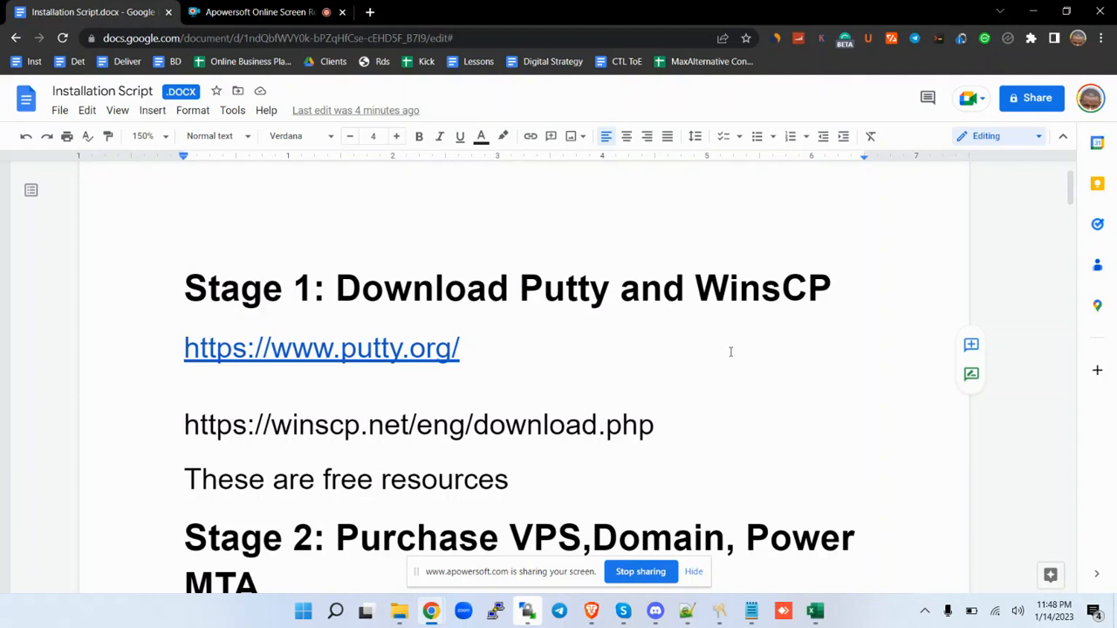
pyautogui.moveTo(807, 356)
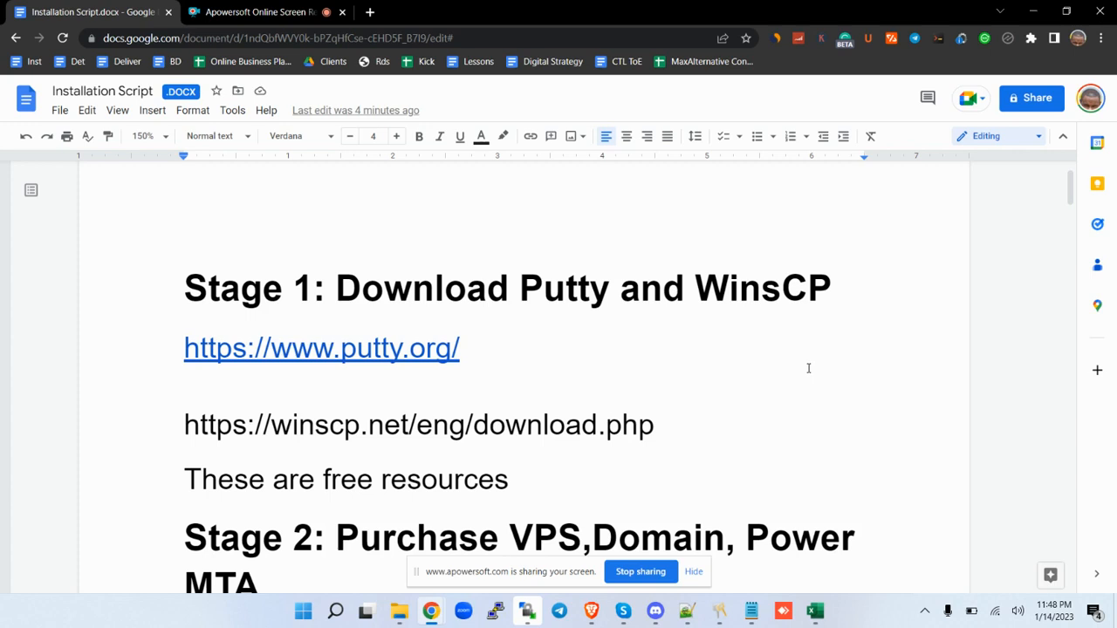
pyautogui.moveTo(808, 367)
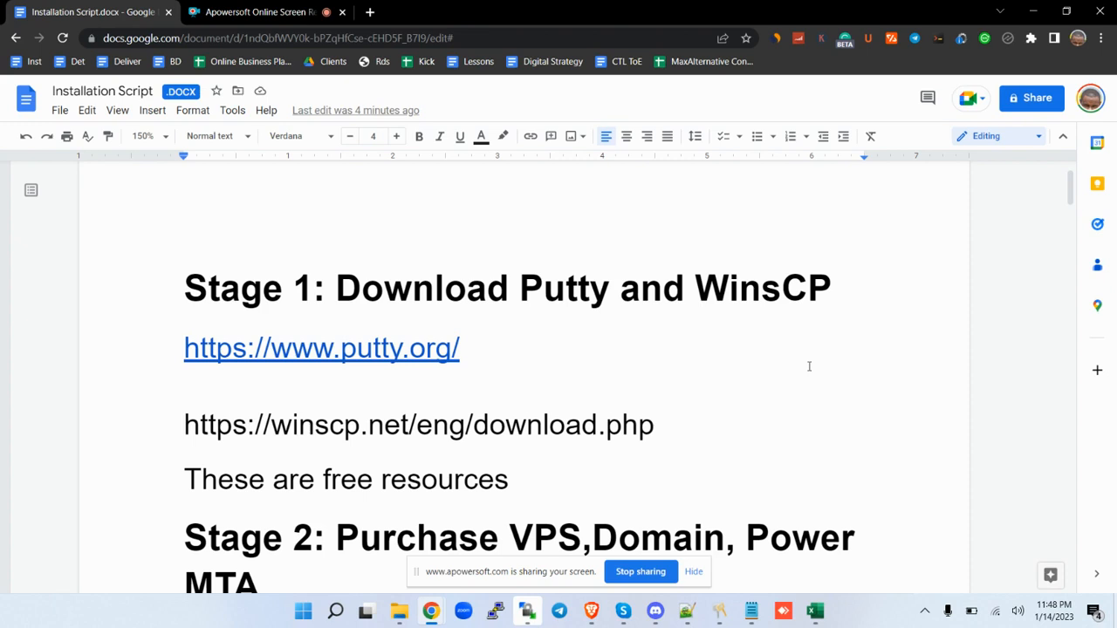
pyautogui.moveTo(810, 361)
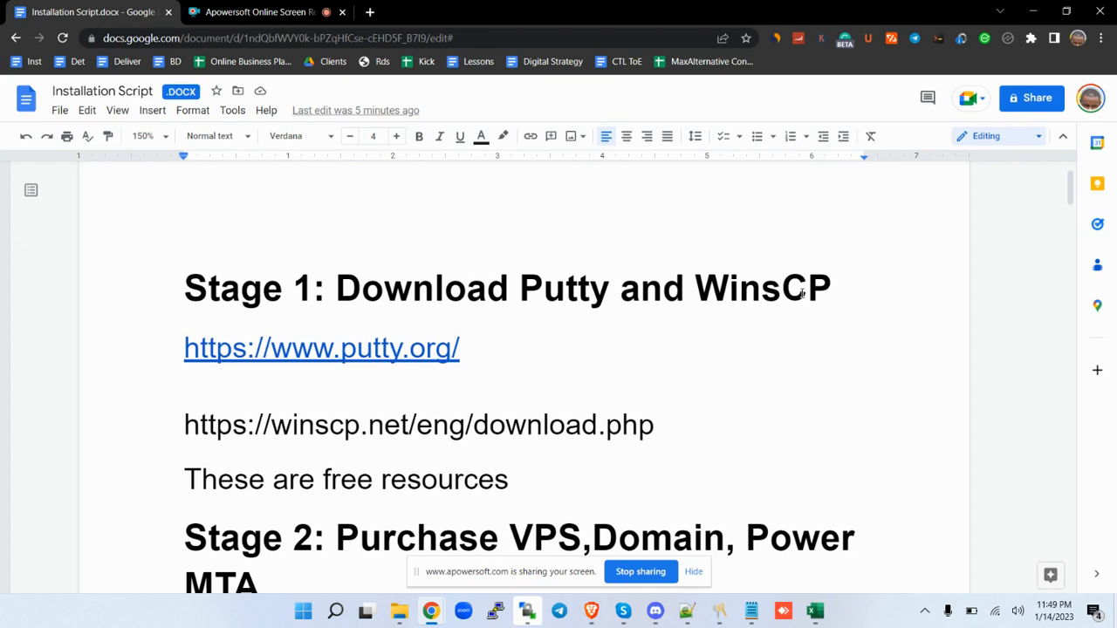
# Scroll through the Stage 1 PuTTY and WinSCP download links in the installation script
pyautogui.scroll(-3)
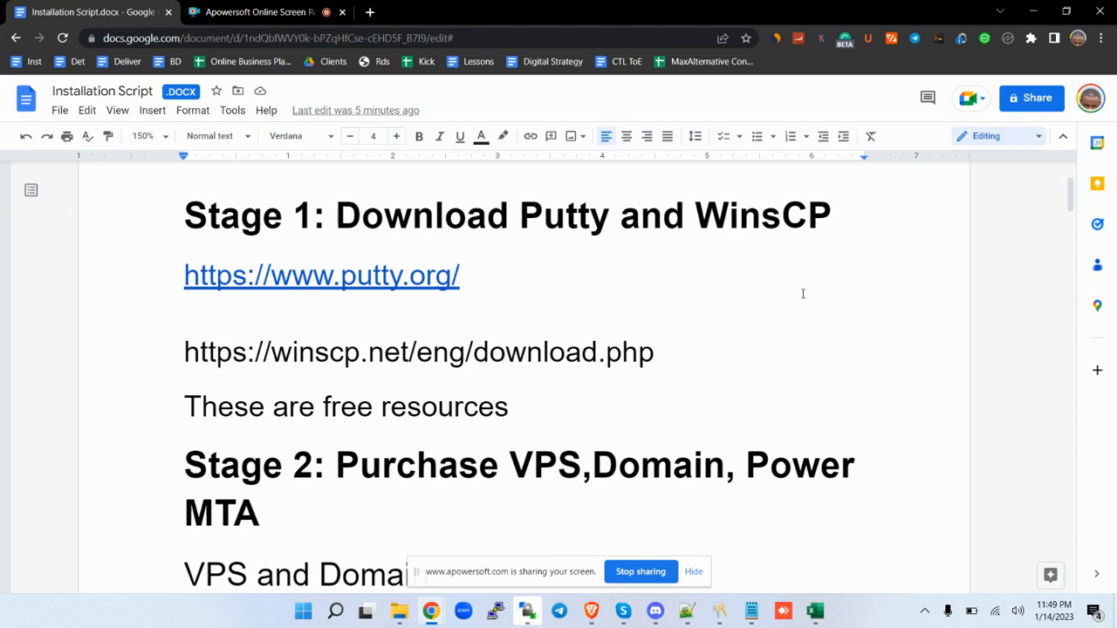
pyautogui.moveTo(747, 346)
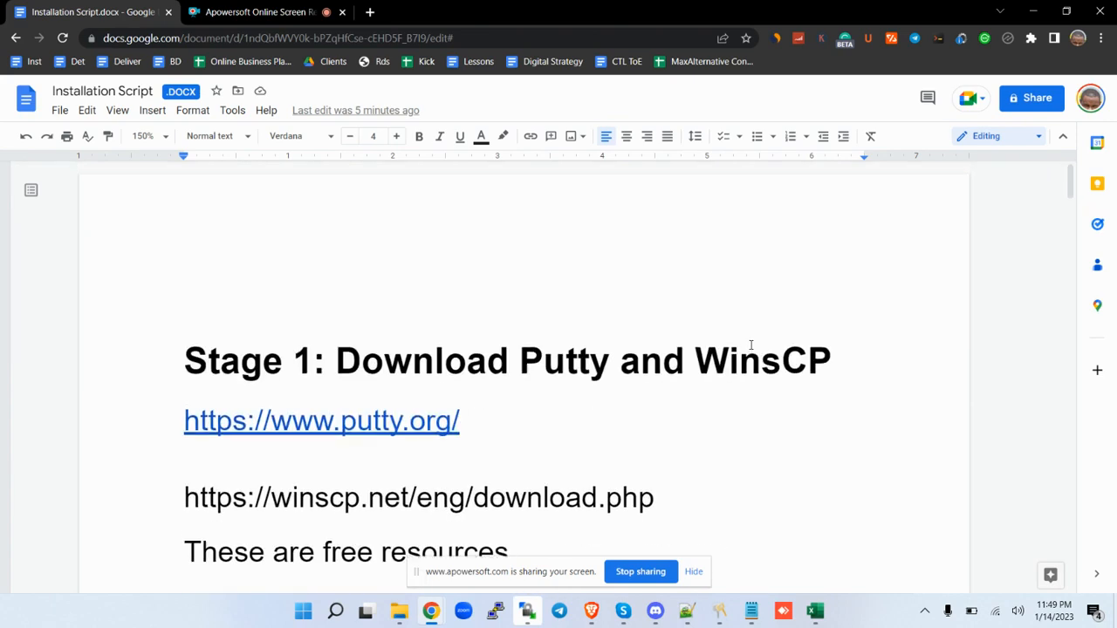
pyautogui.scroll(-3)
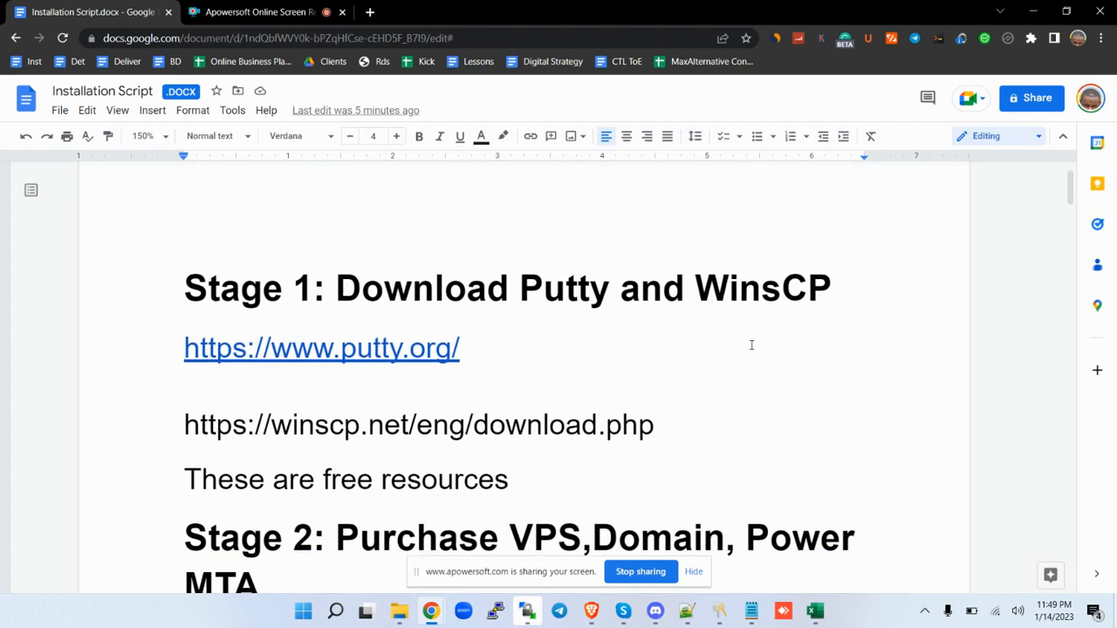
pyautogui.scroll(-3)
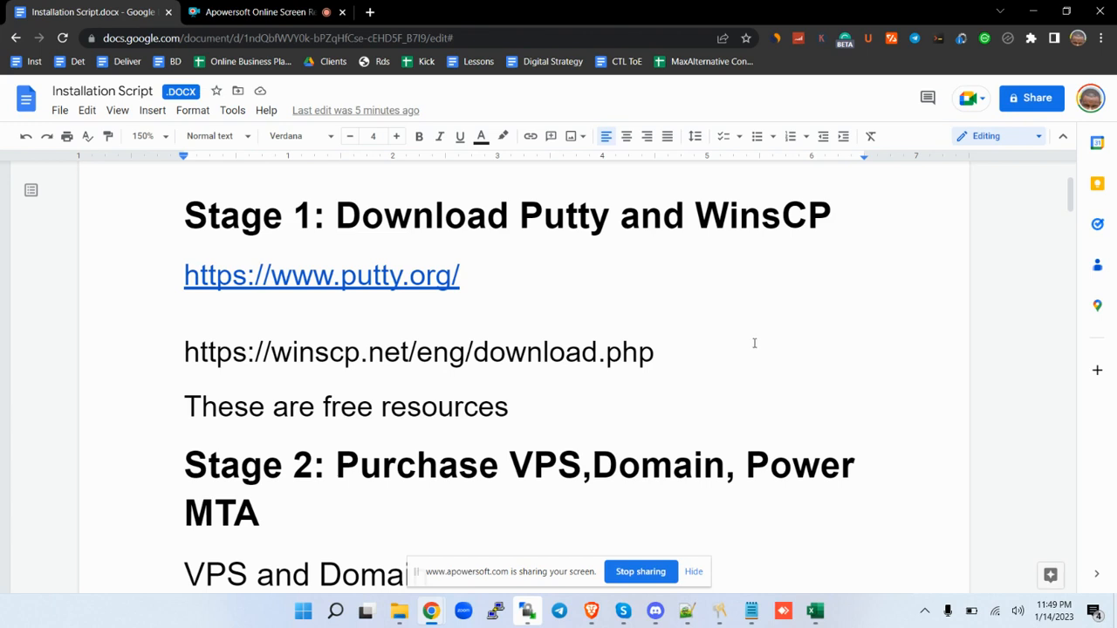
pyautogui.moveTo(755, 342)
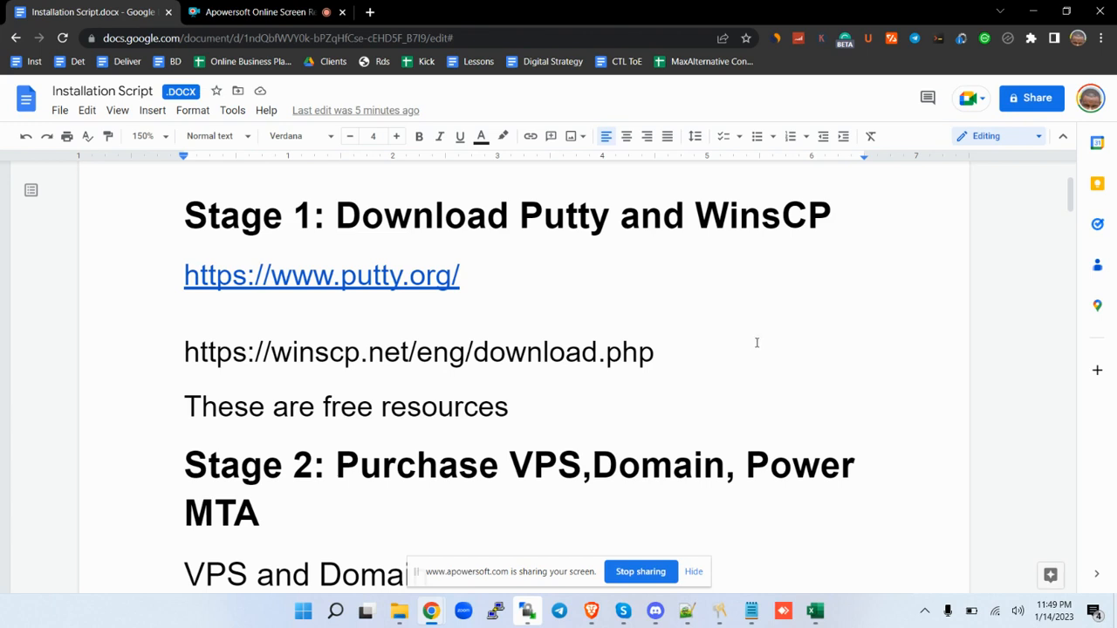
pyautogui.moveTo(758, 340)
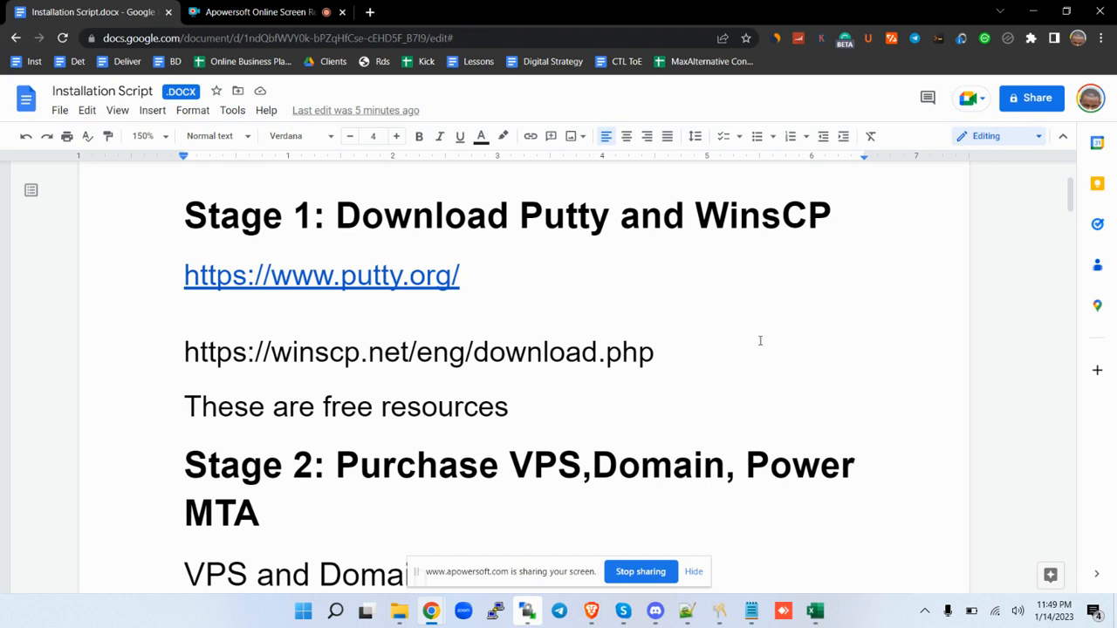
pyautogui.moveTo(761, 340)
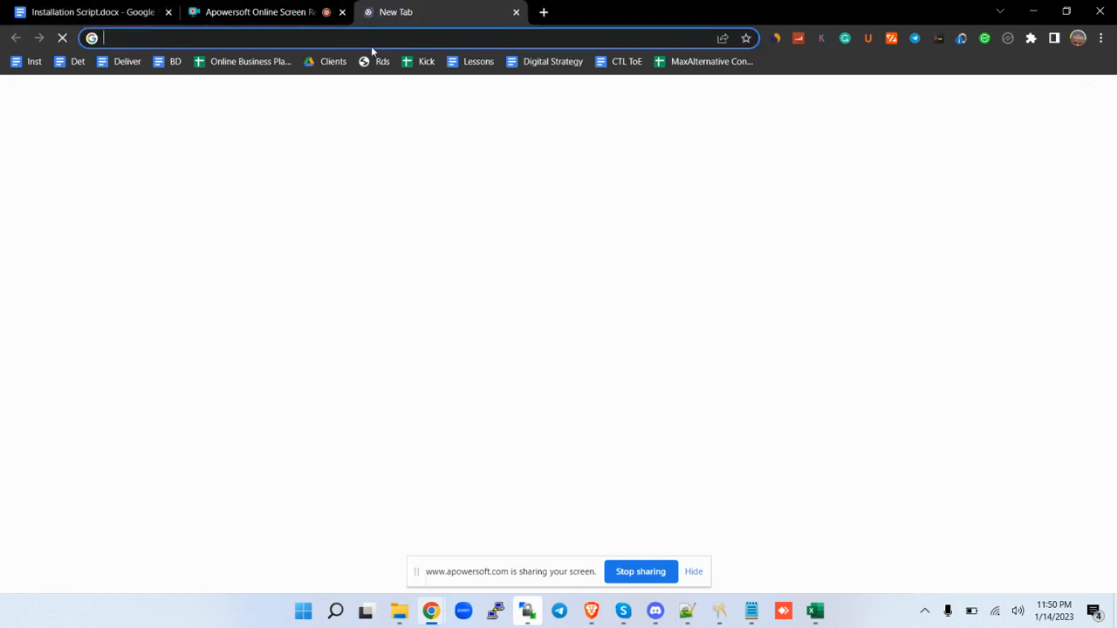
# Visit putty.org, bring up the PuTTY Configuration window and dismiss it again
pyautogui.write('putty.org')
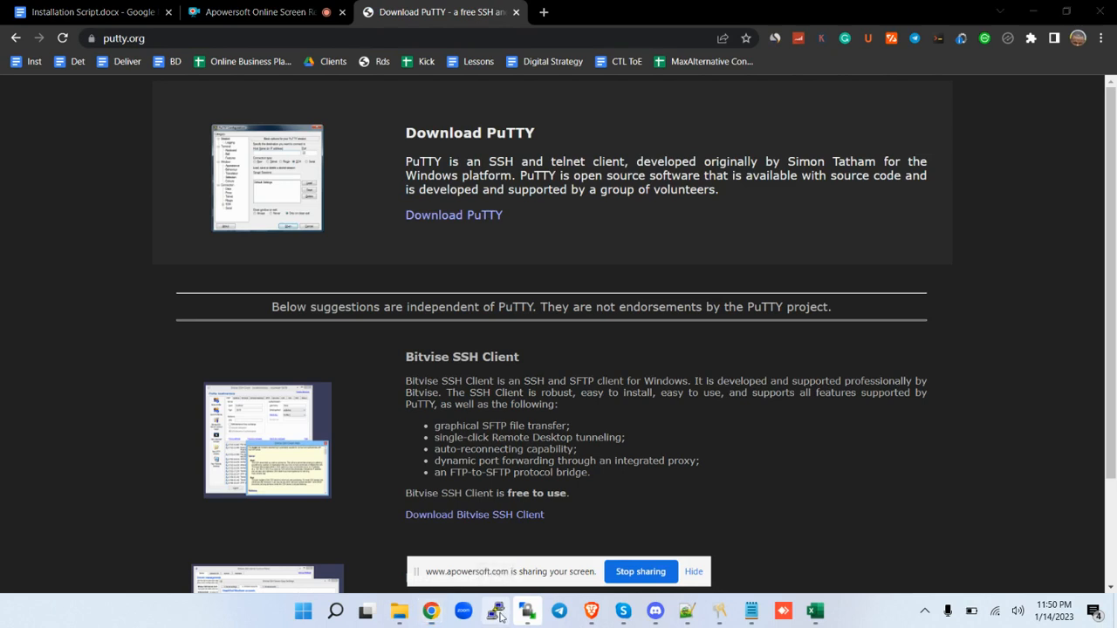
pyautogui.click(495, 611)
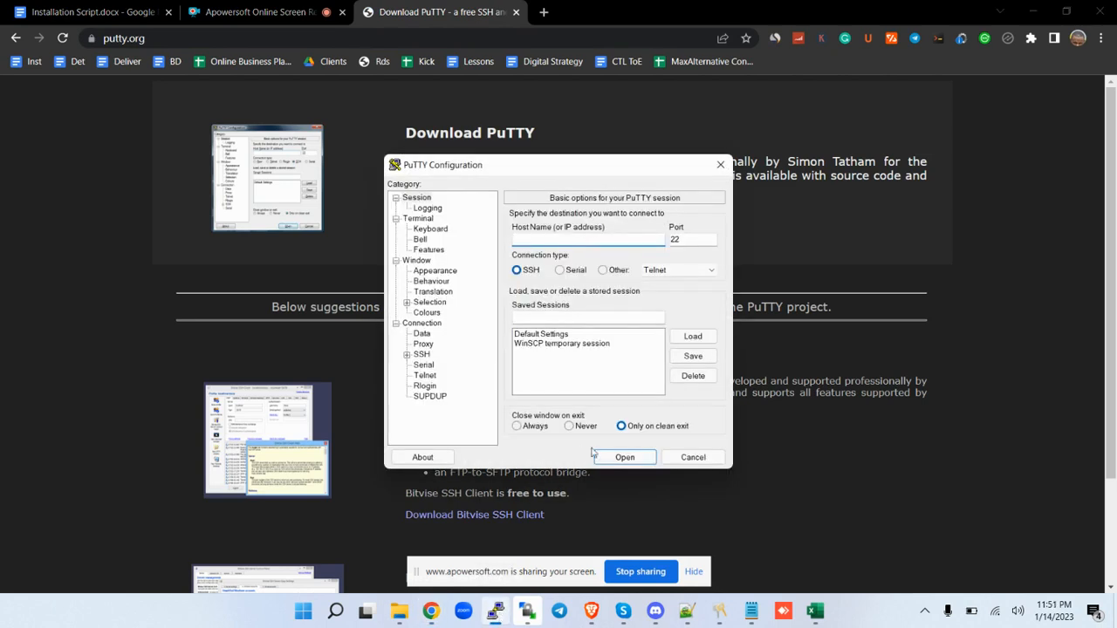
pyautogui.click(91, 11)
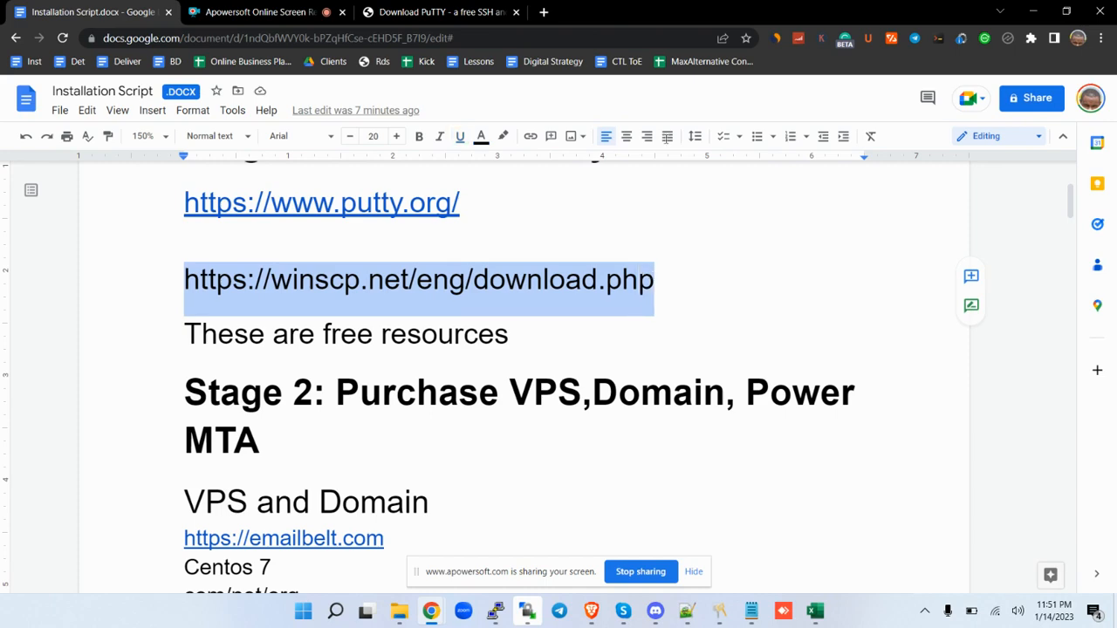
# View the WinSCP download page, show and close the WinSCP Login window, and return to the script
pyautogui.click(439, 10)
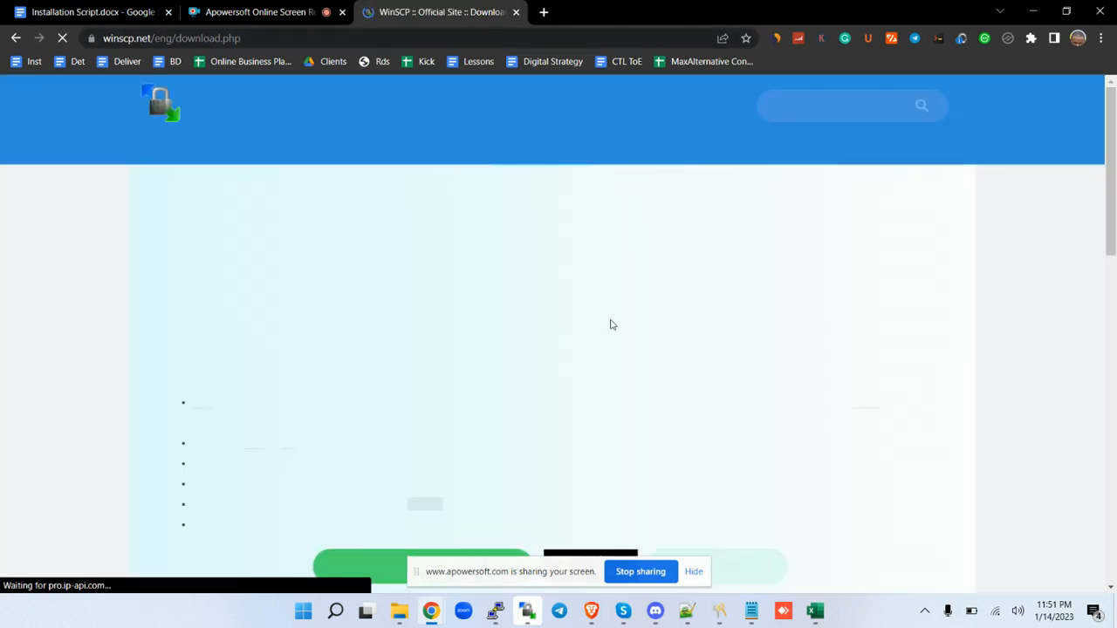
pyautogui.scroll(-3)
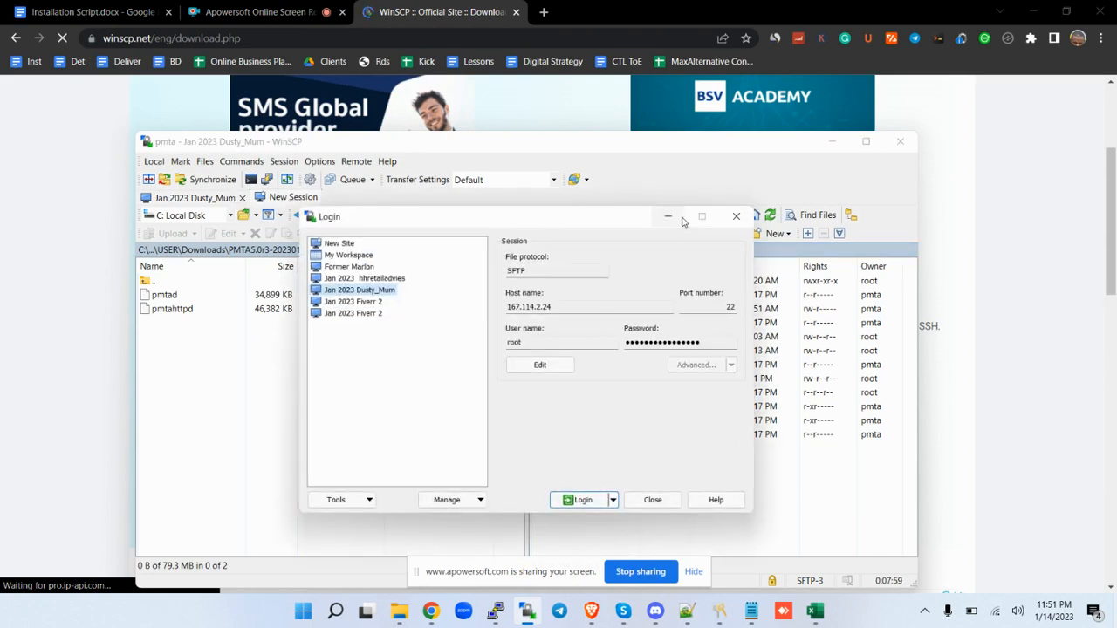
pyautogui.click(579, 499)
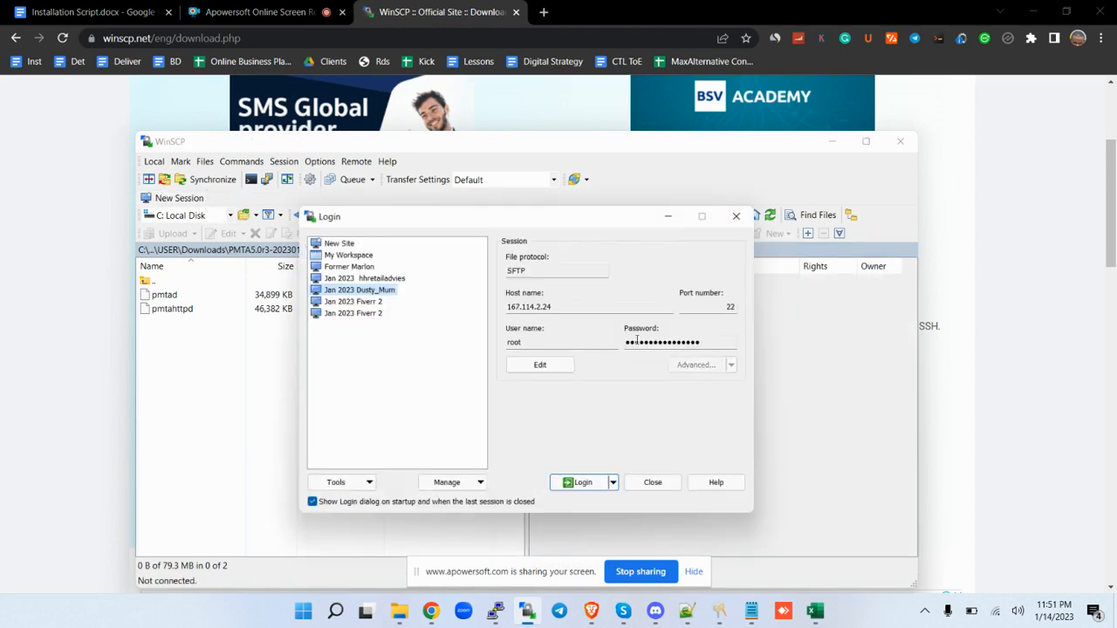
pyautogui.click(339, 245)
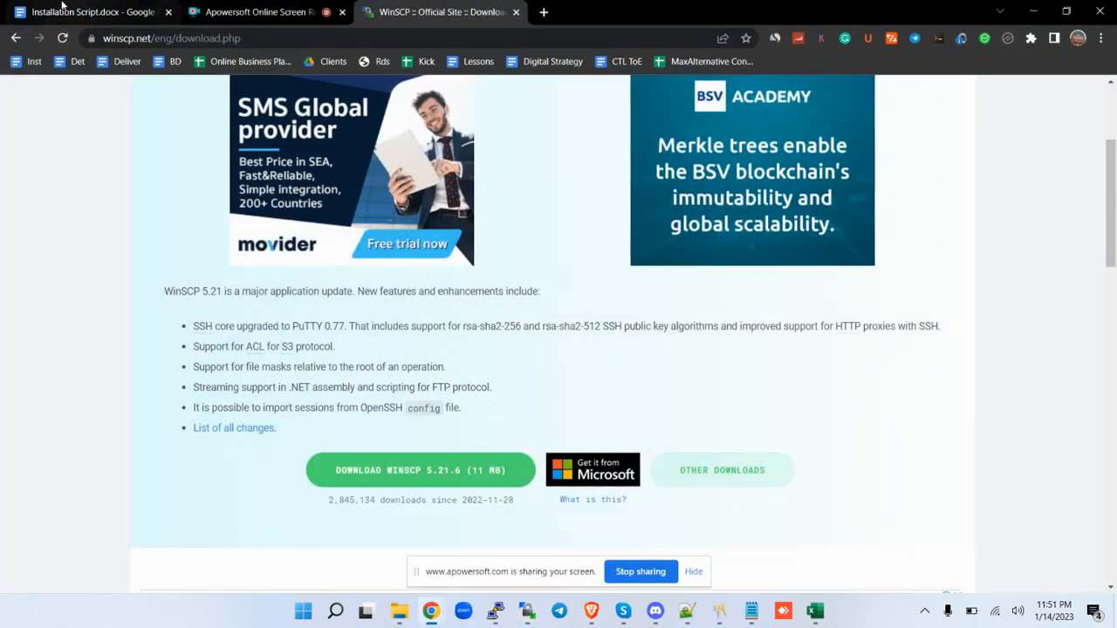
pyautogui.click(87, 11)
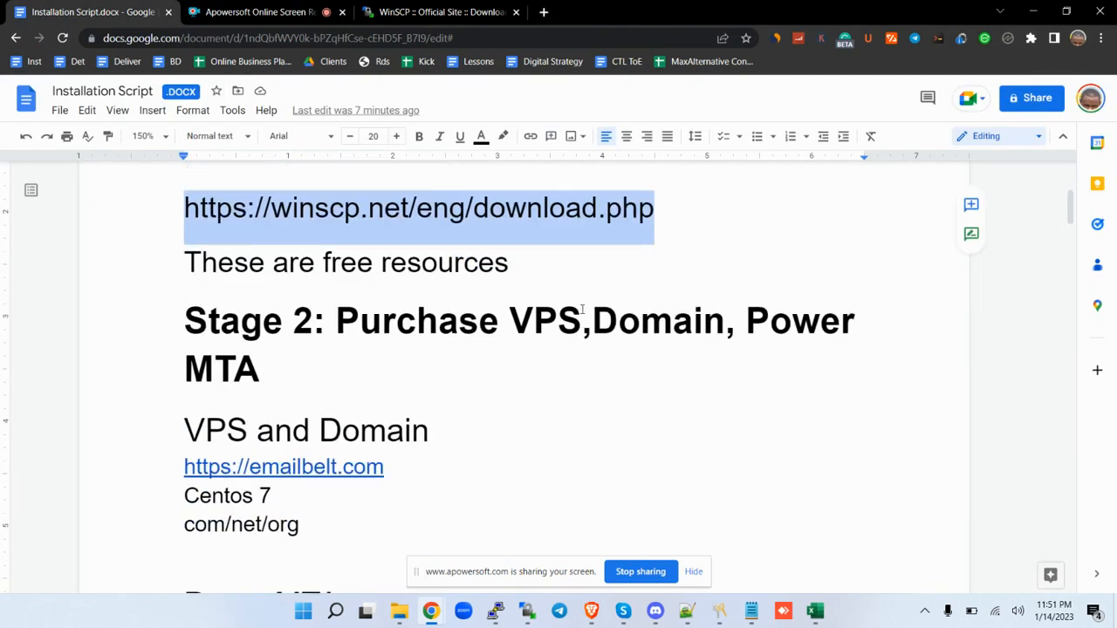
# Copy the emailbelt.com link under Stage 2 VPS and Domain and start a new browser tab
pyautogui.scroll(-3)
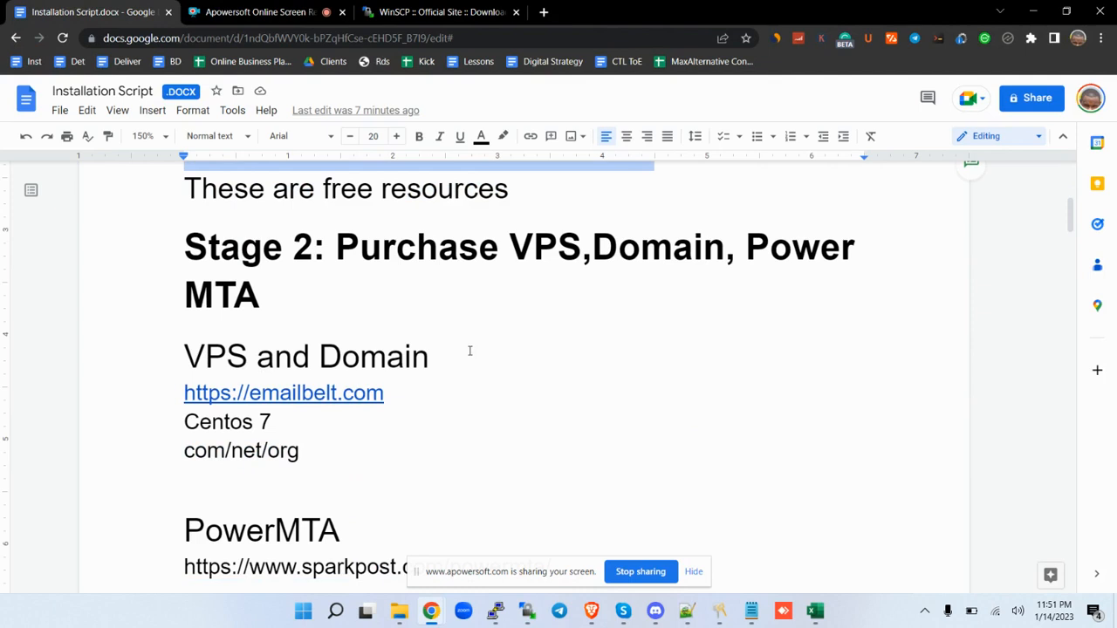
pyautogui.scroll(-3)
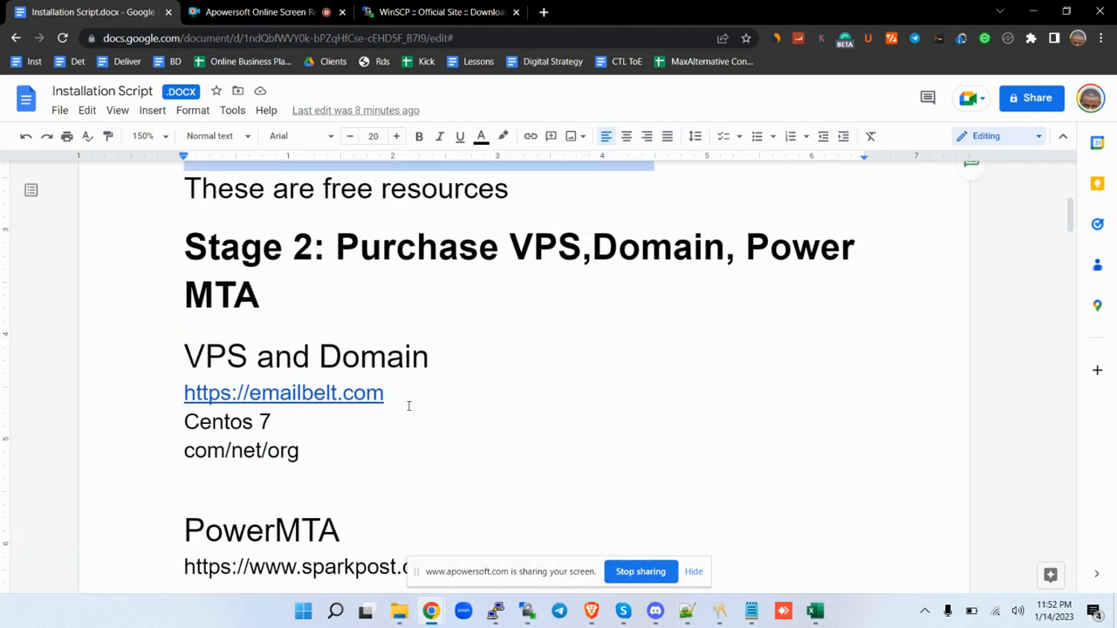
pyautogui.click(283, 392)
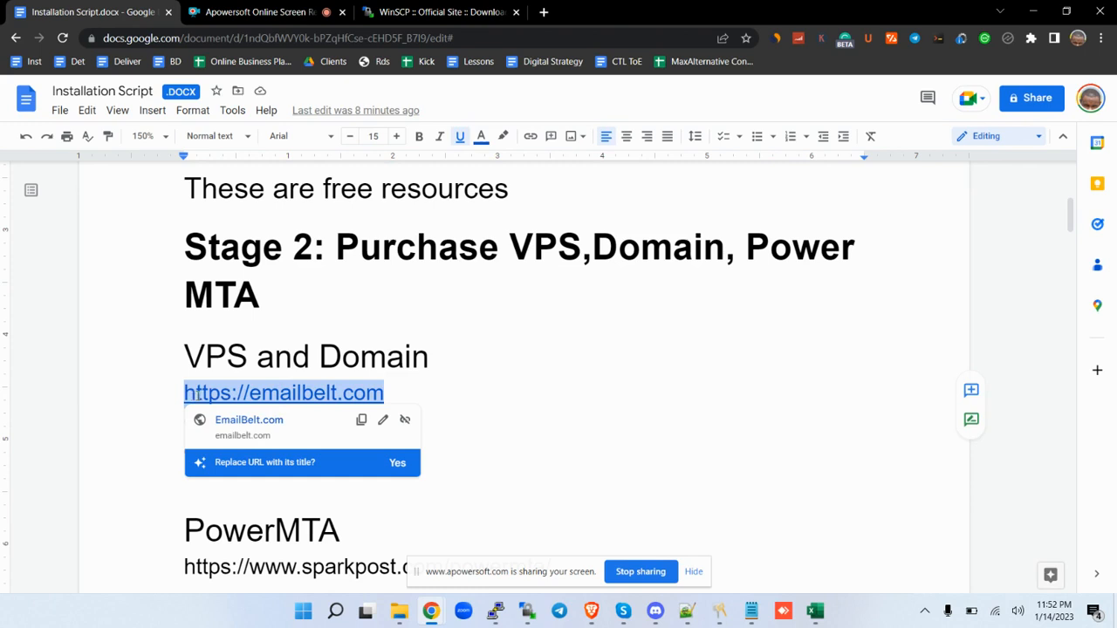
pyautogui.moveTo(366, 433)
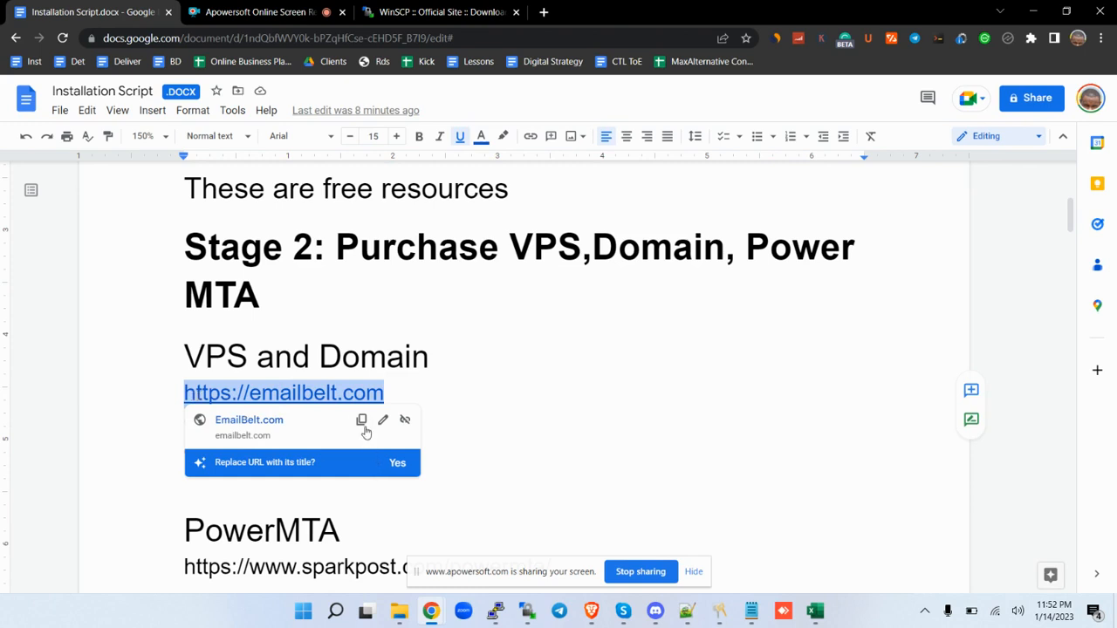
pyautogui.click(361, 419)
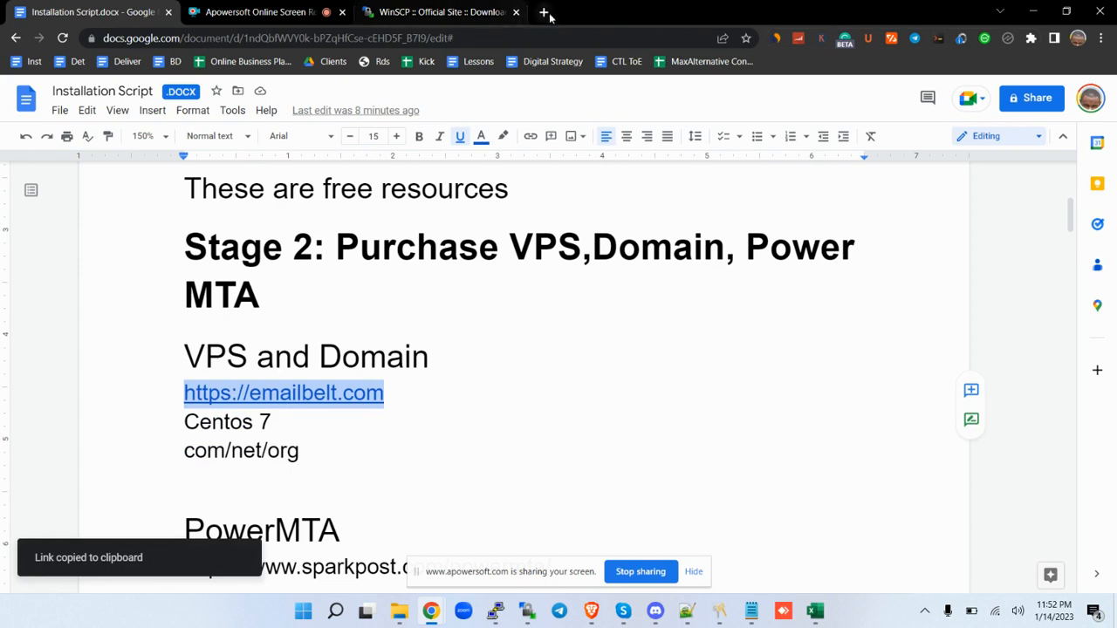
pyautogui.click(544, 16)
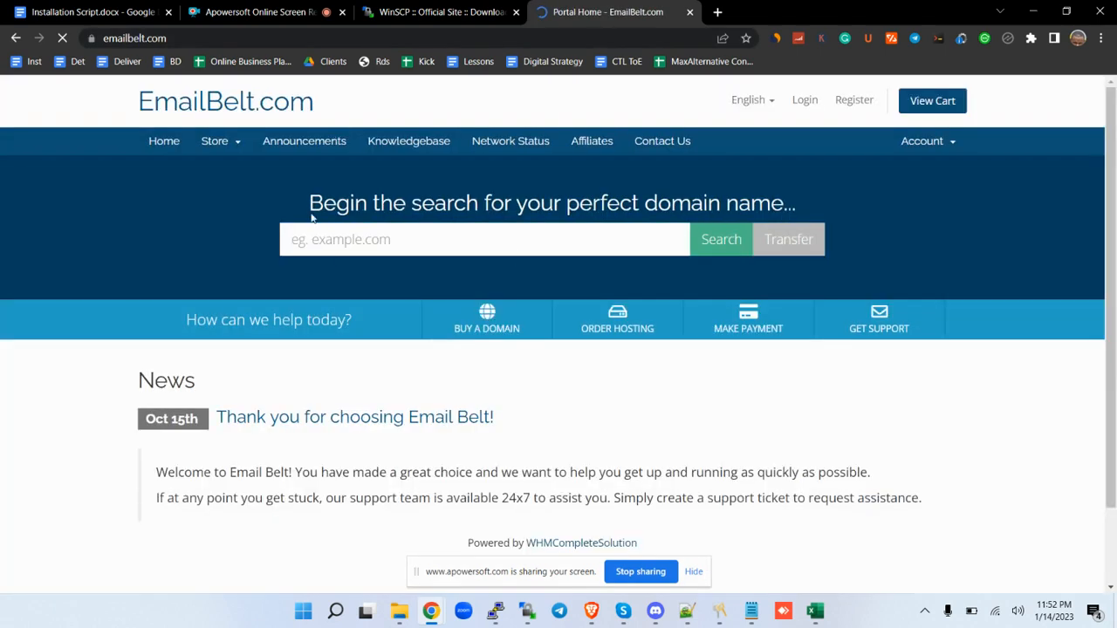
pyautogui.moveTo(237, 147)
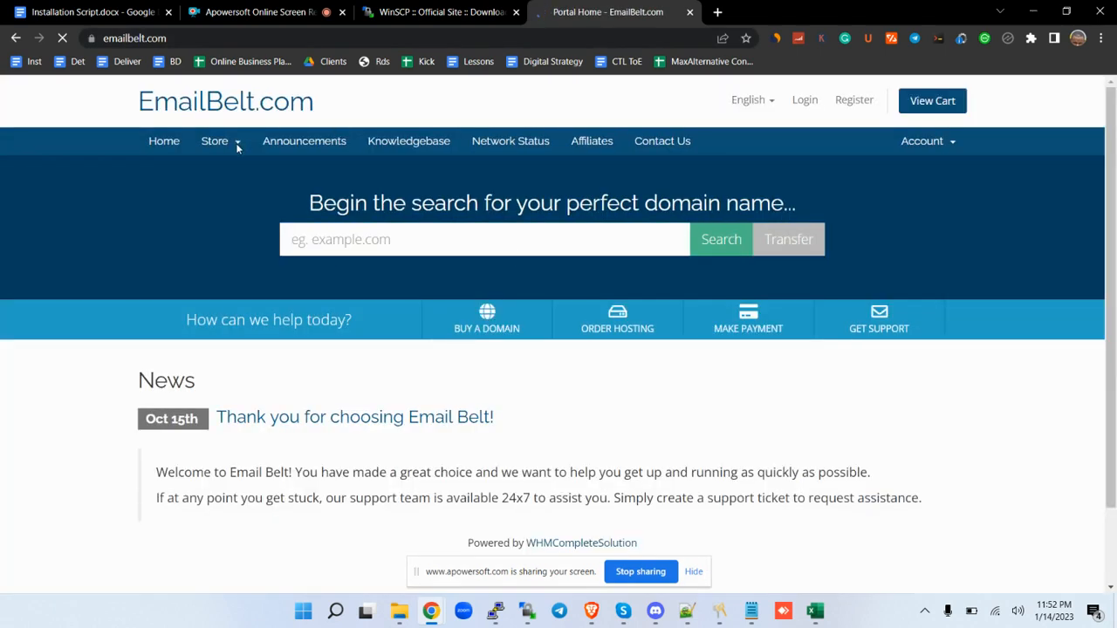
# Order the Unmanaged SSD Cloud 2 plan from the store's VPS page and enter a root password
pyautogui.click(213, 140)
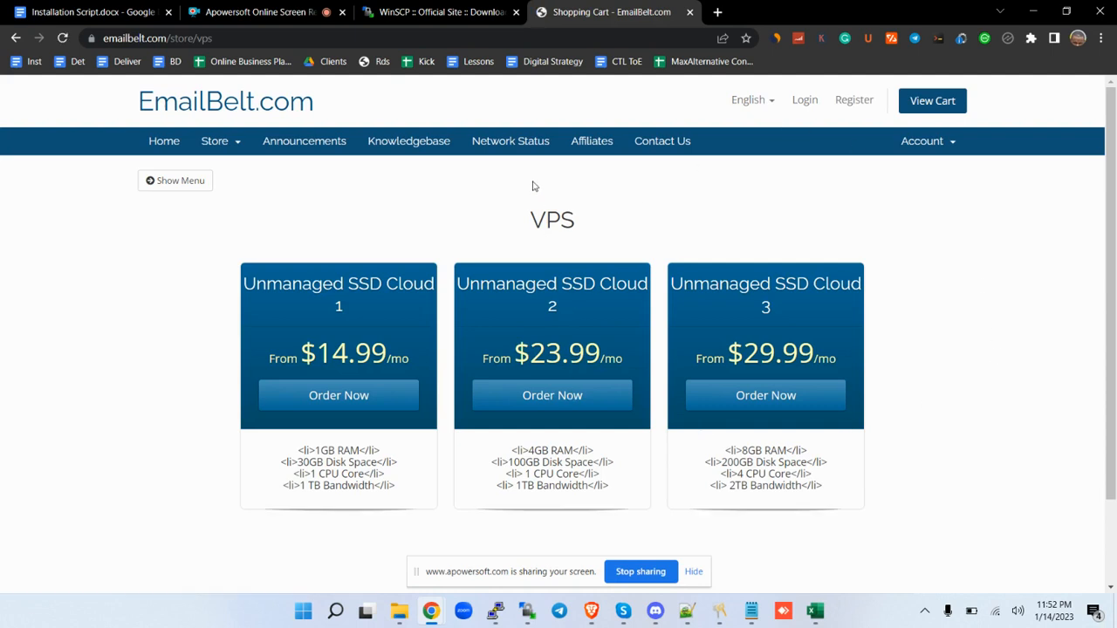
pyautogui.moveTo(531, 281)
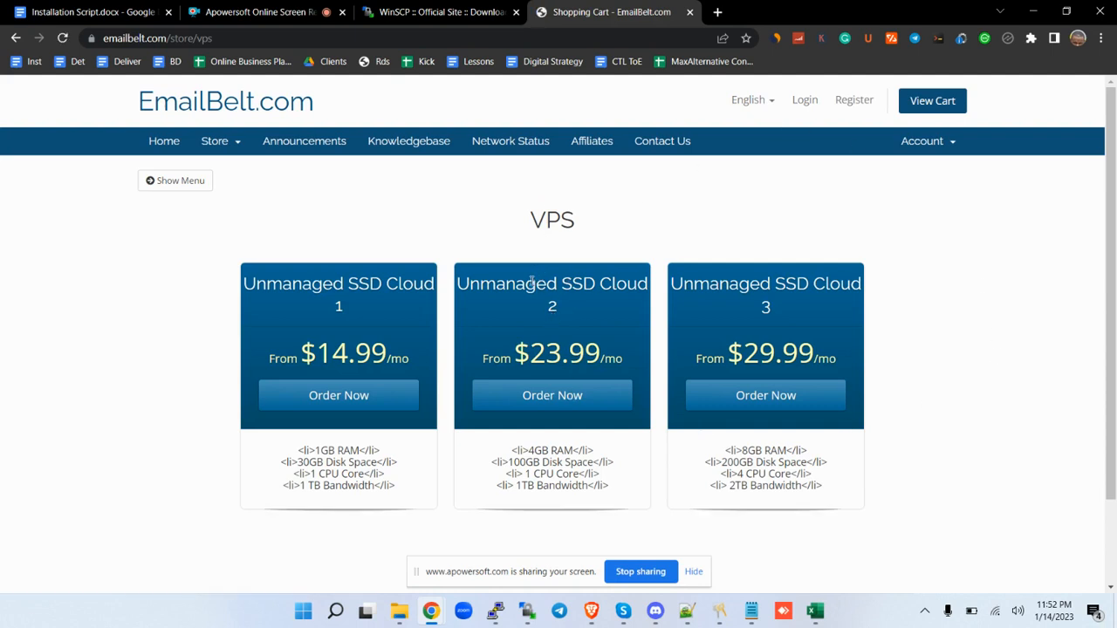
pyautogui.moveTo(573, 314)
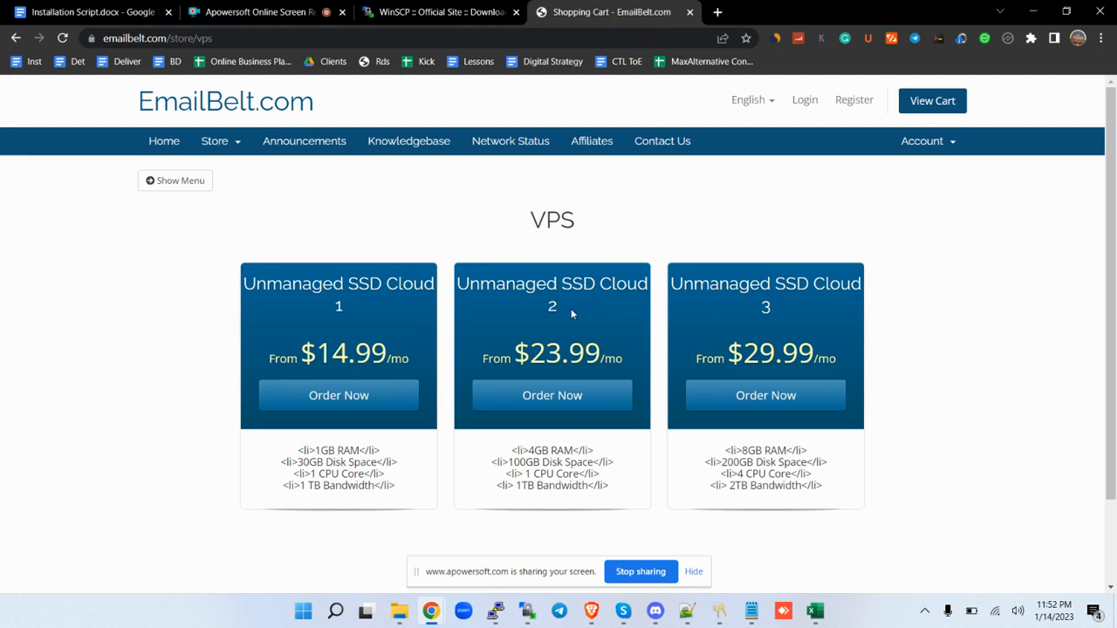
pyautogui.moveTo(786, 318)
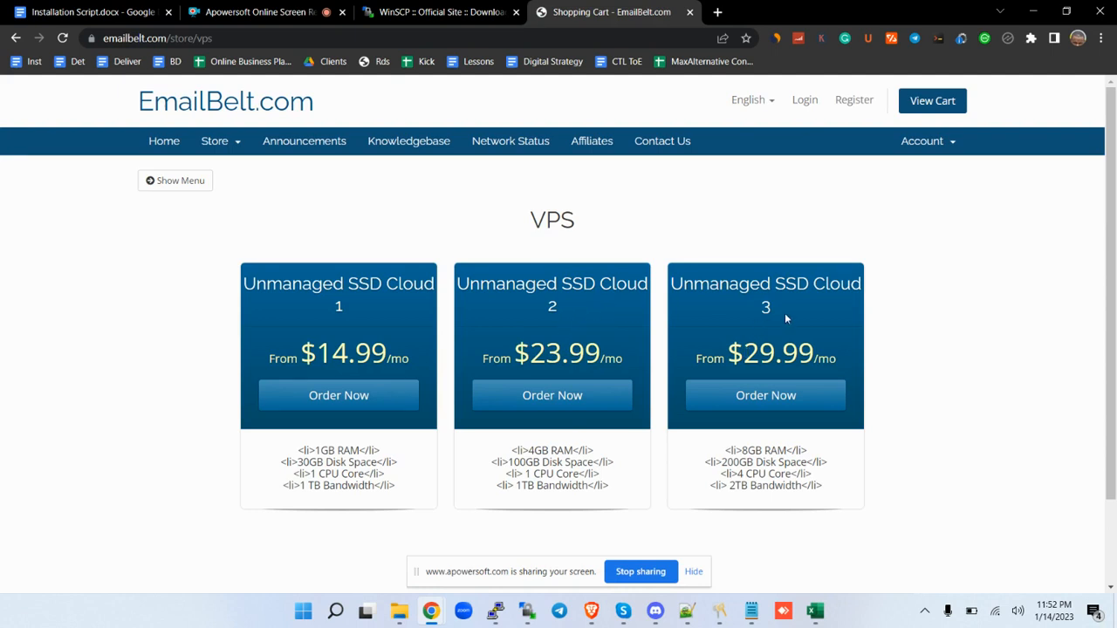
pyautogui.scroll(-3)
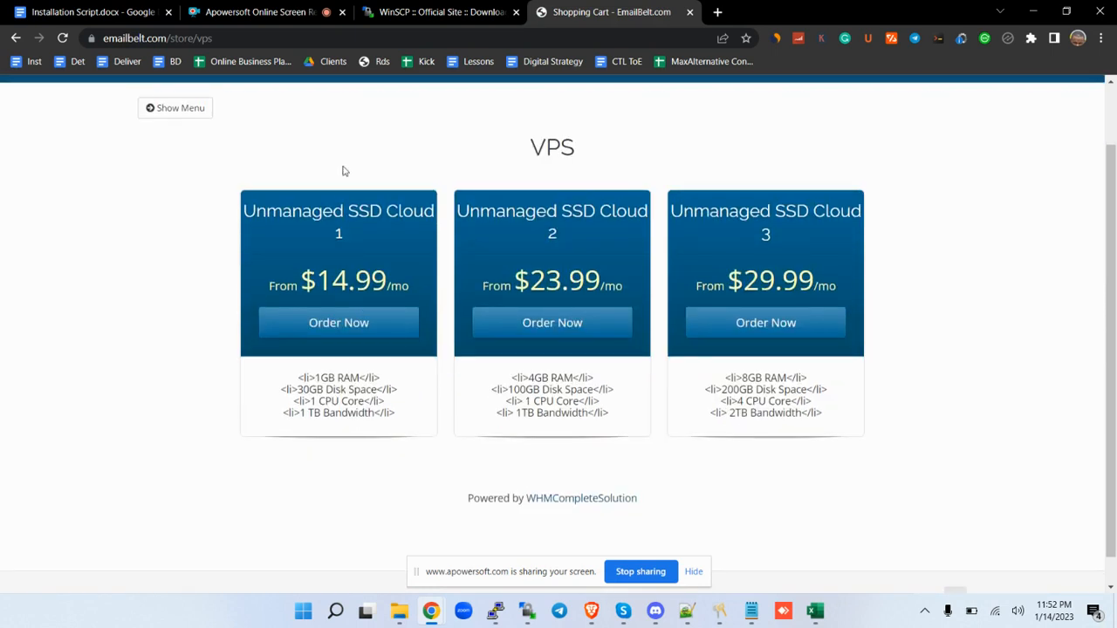
pyautogui.click(551, 321)
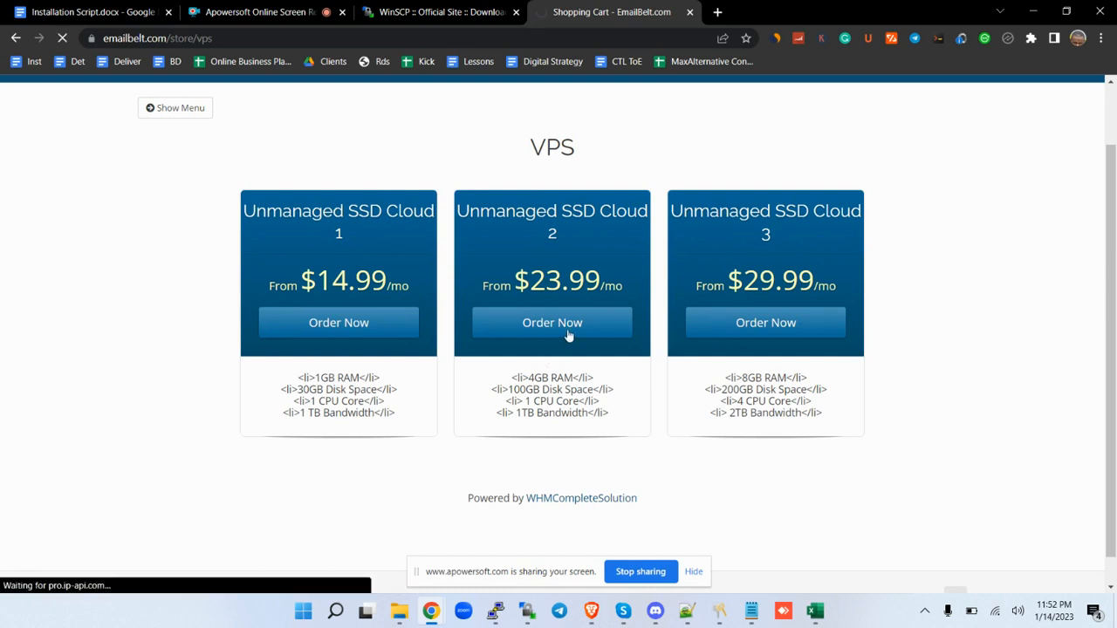
pyautogui.click(551, 321)
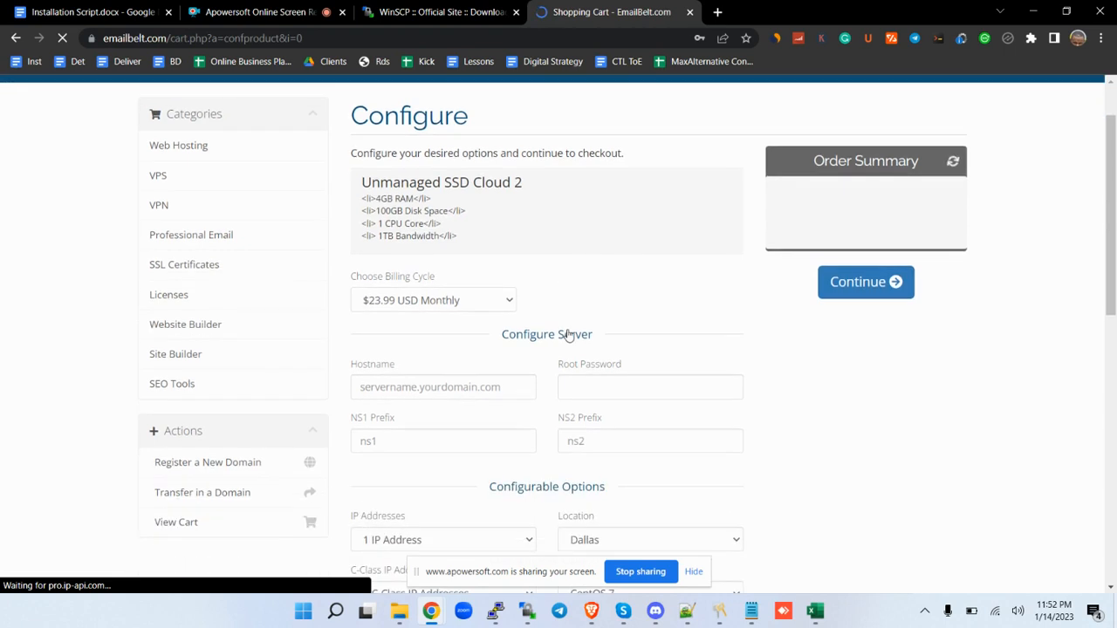
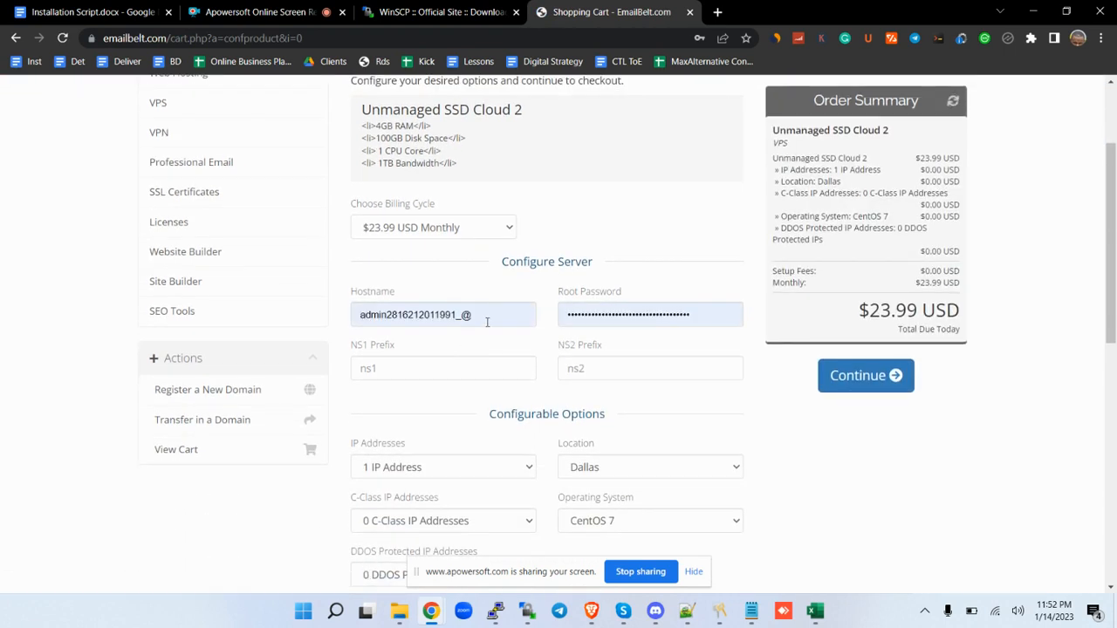
# Enter server.yourdomain.com as the VPS hostname
pyautogui.click(443, 314)
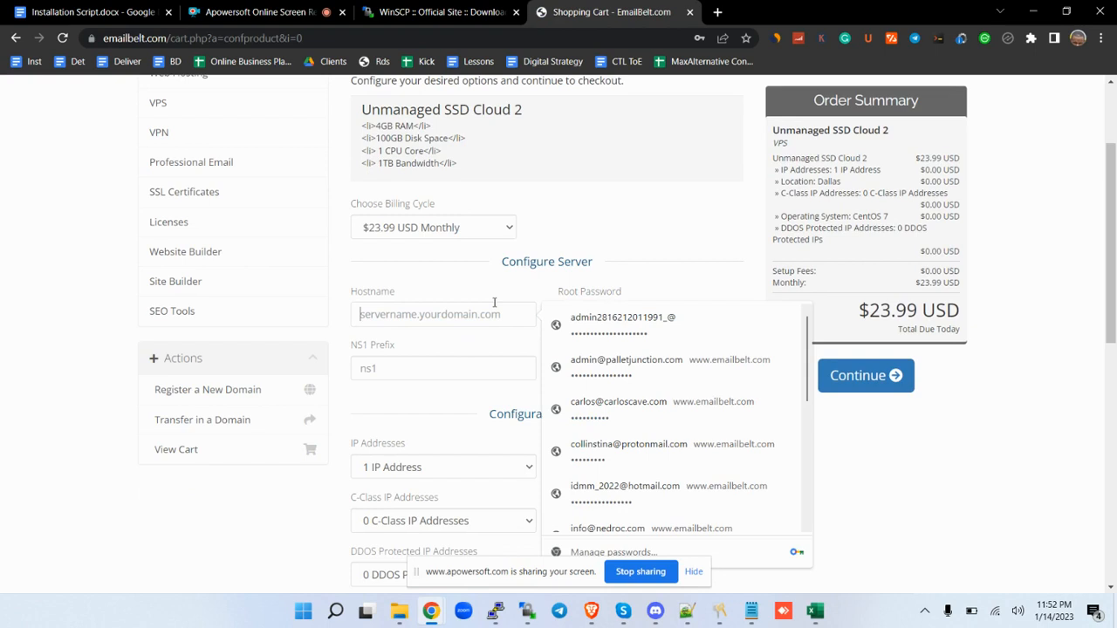
pyautogui.write('server')
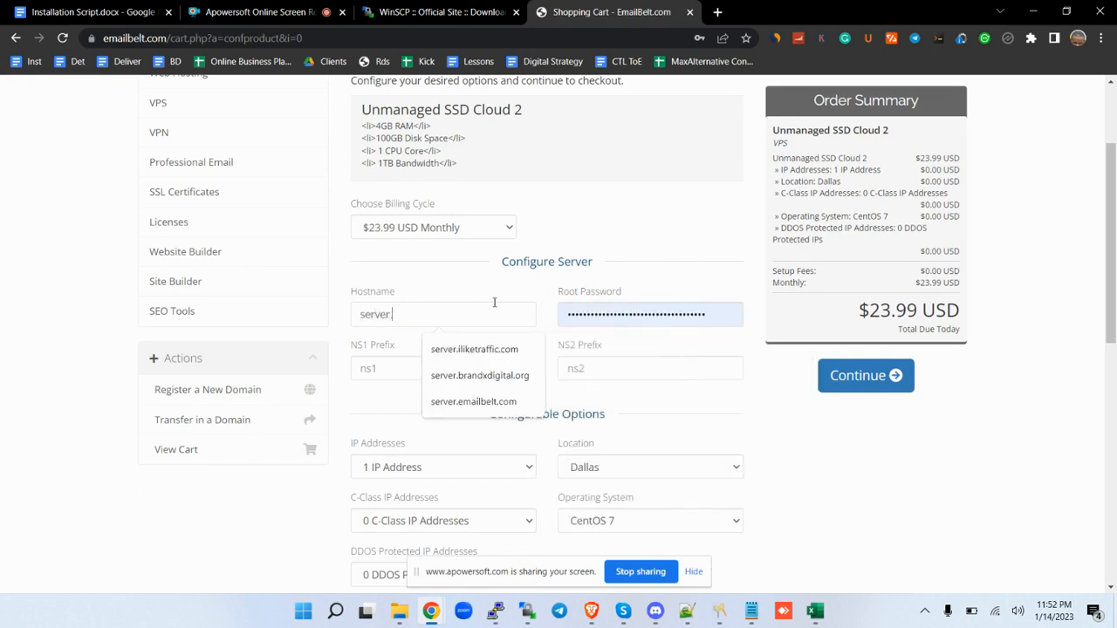
pyautogui.write('.your')
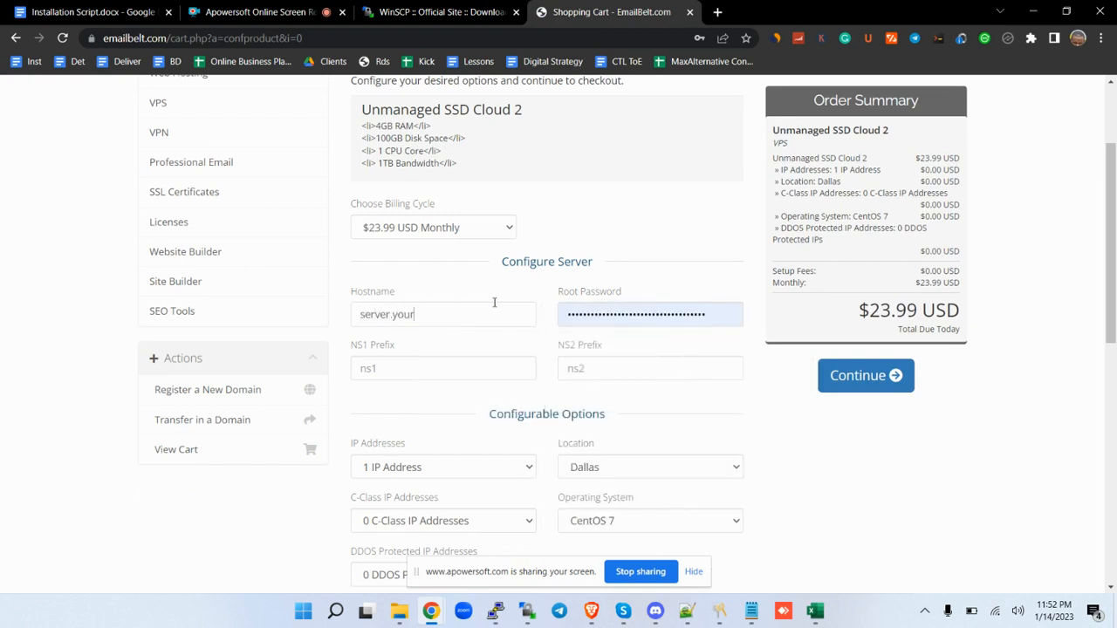
pyautogui.write('domain.com')
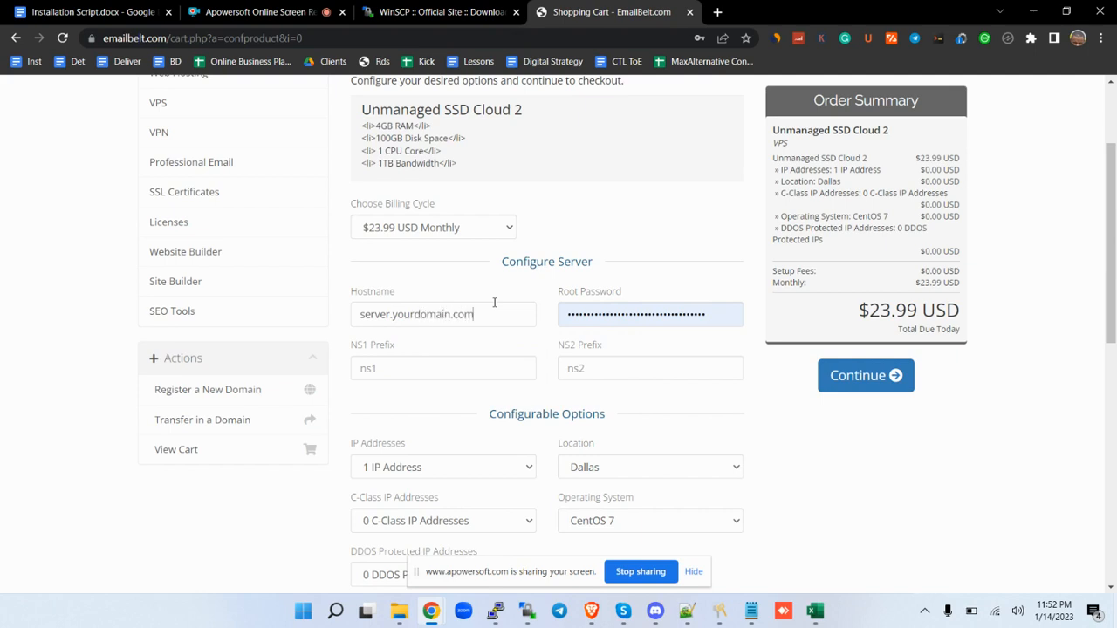
pyautogui.press('Backspace')
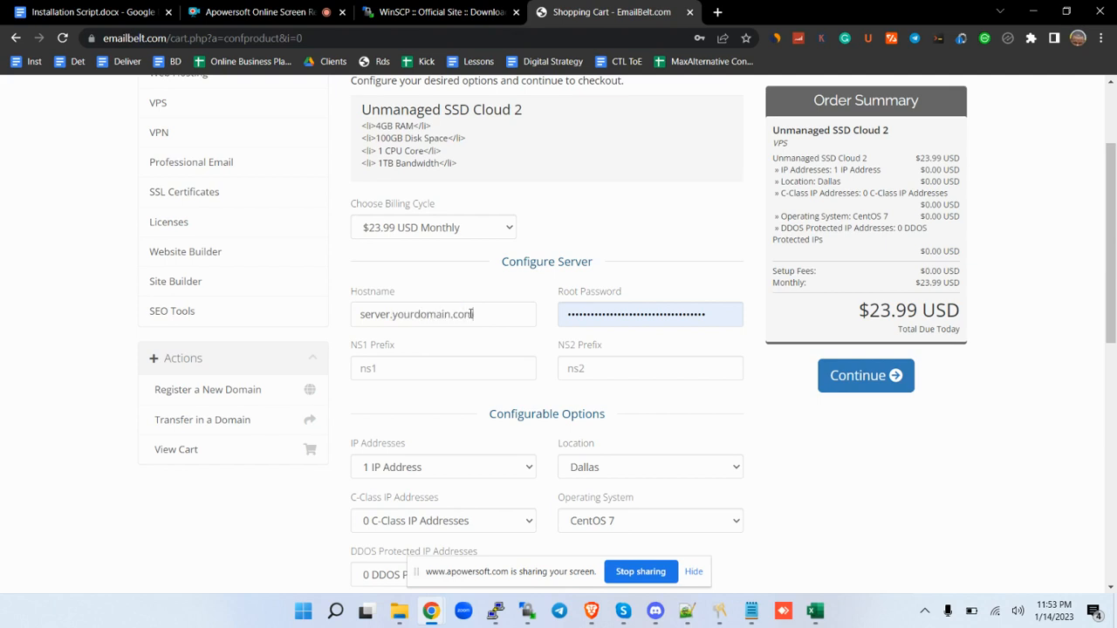
# Enter the nameserver prefixes NS1 and NS2
pyautogui.click(650, 314)
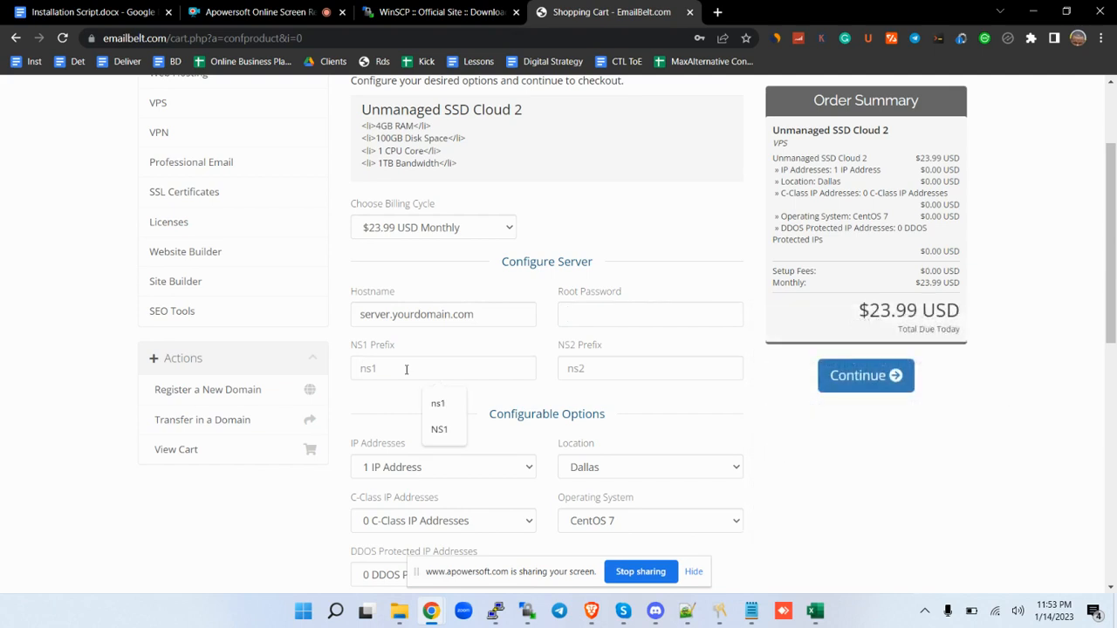
pyautogui.write('Nsi')
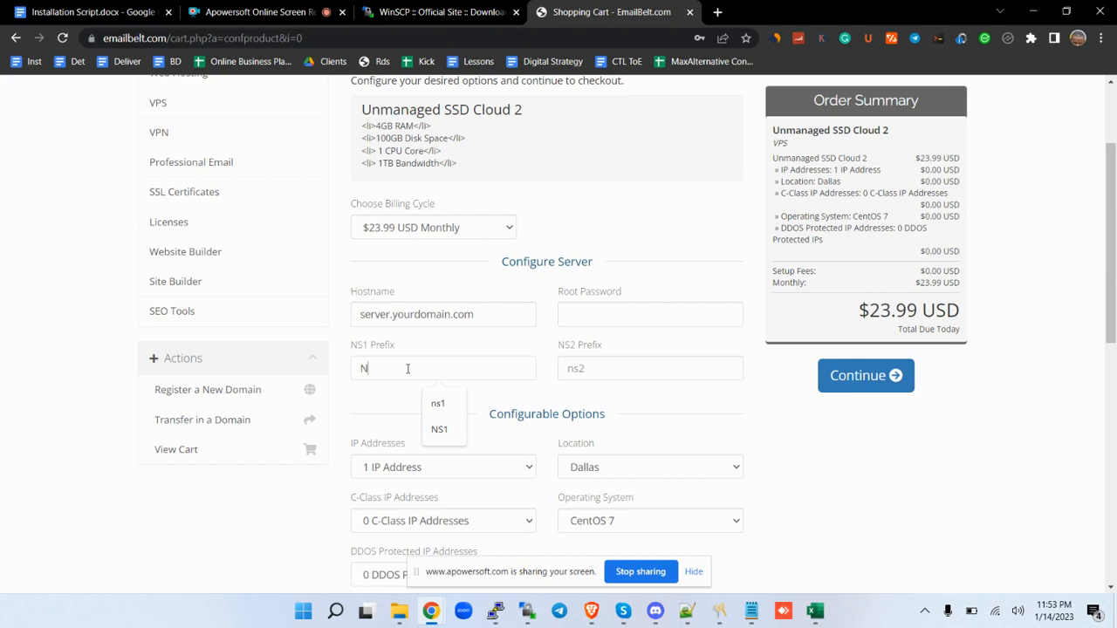
pyautogui.write('S1')
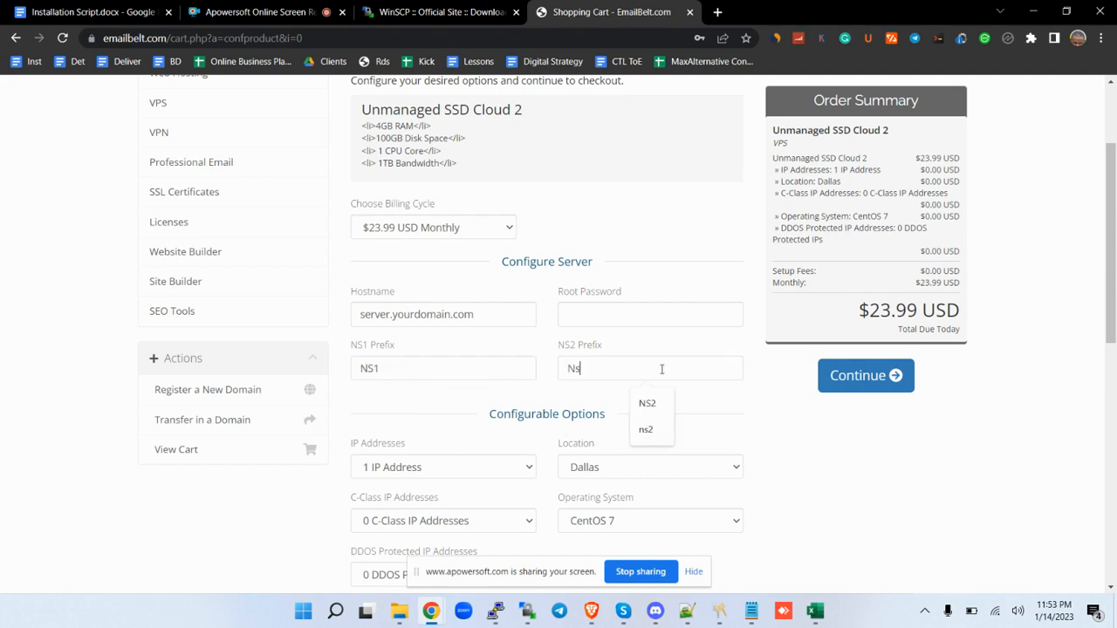
pyautogui.write('NS2')
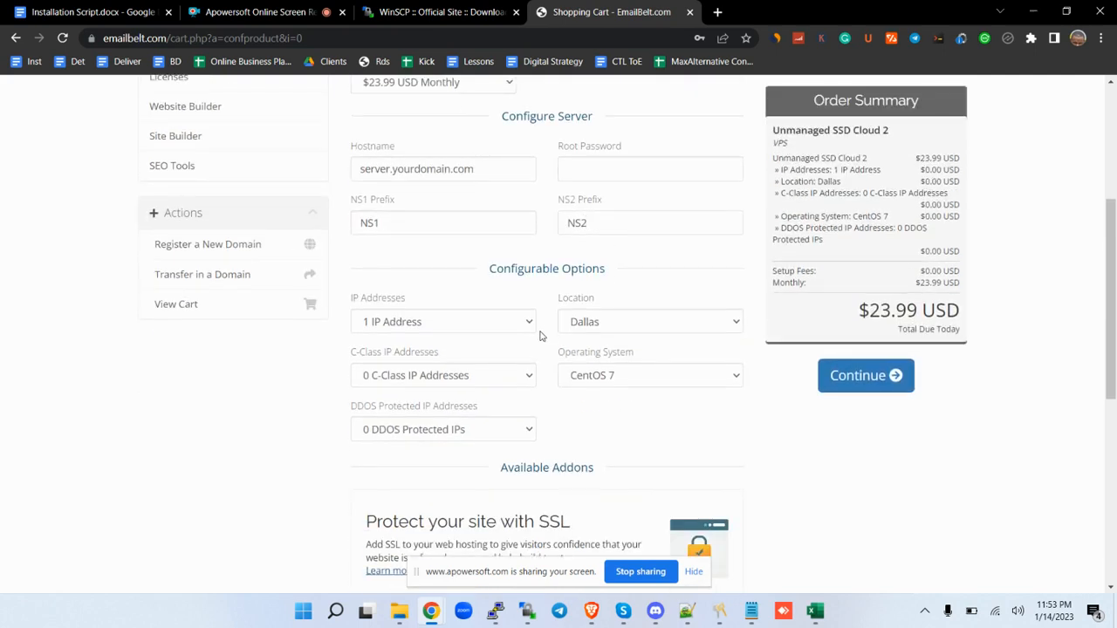
pyautogui.click(443, 321)
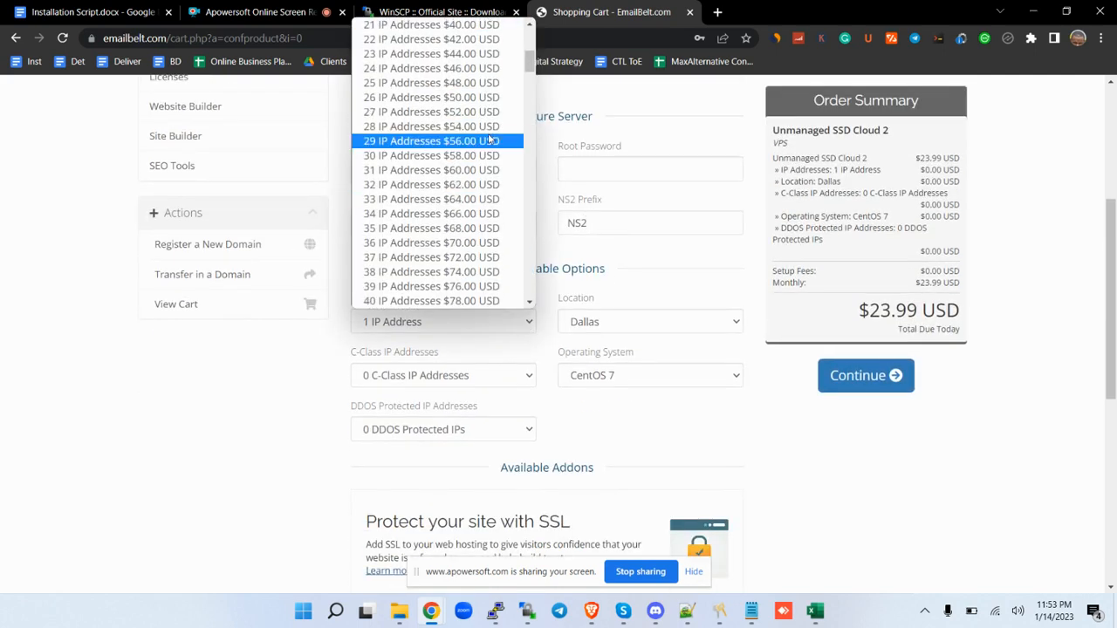
pyautogui.scroll(-3)
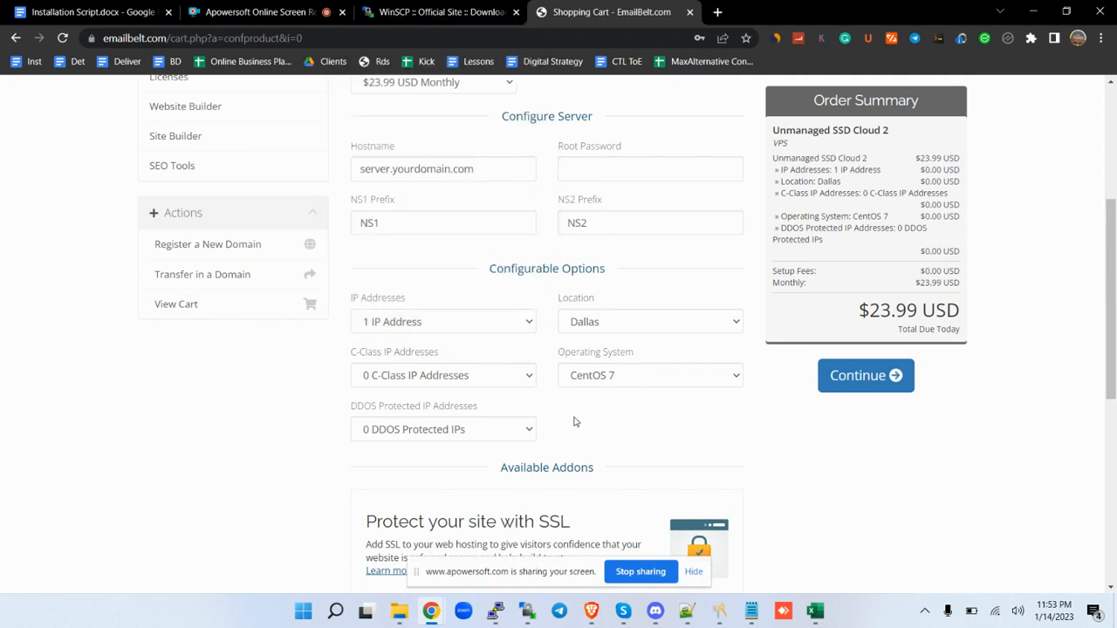
pyautogui.scroll(-3)
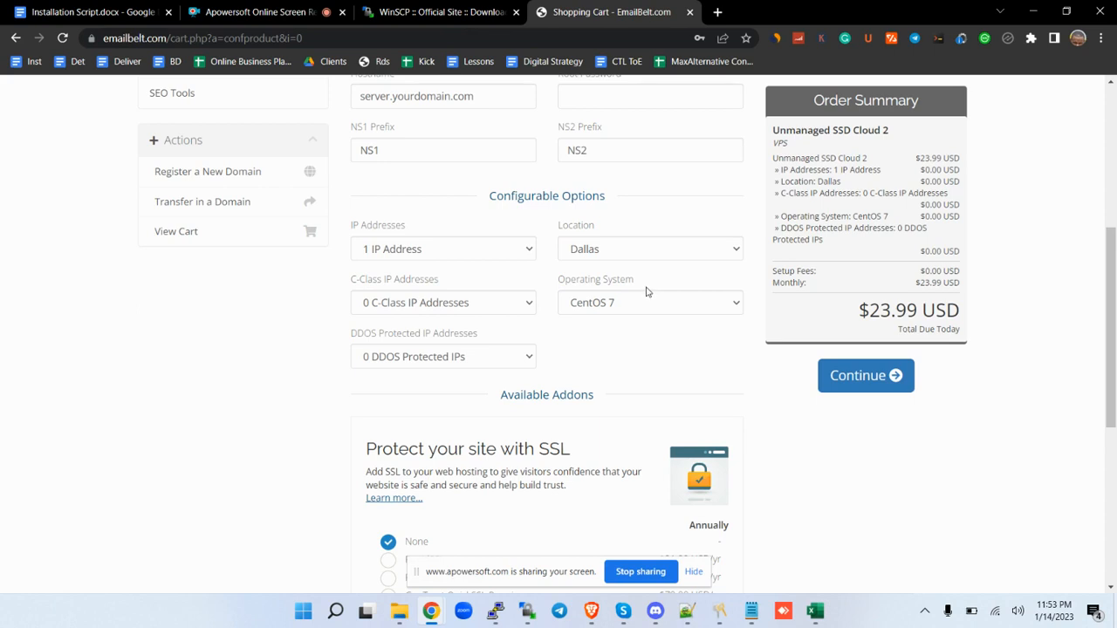
pyautogui.moveTo(656, 312)
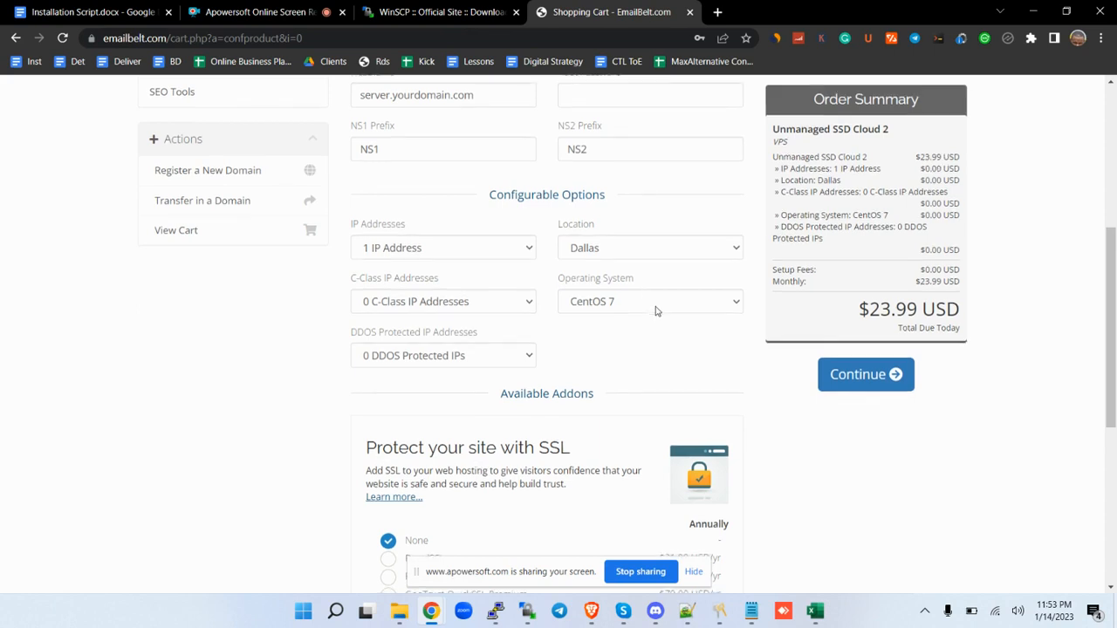
pyautogui.scroll(-3)
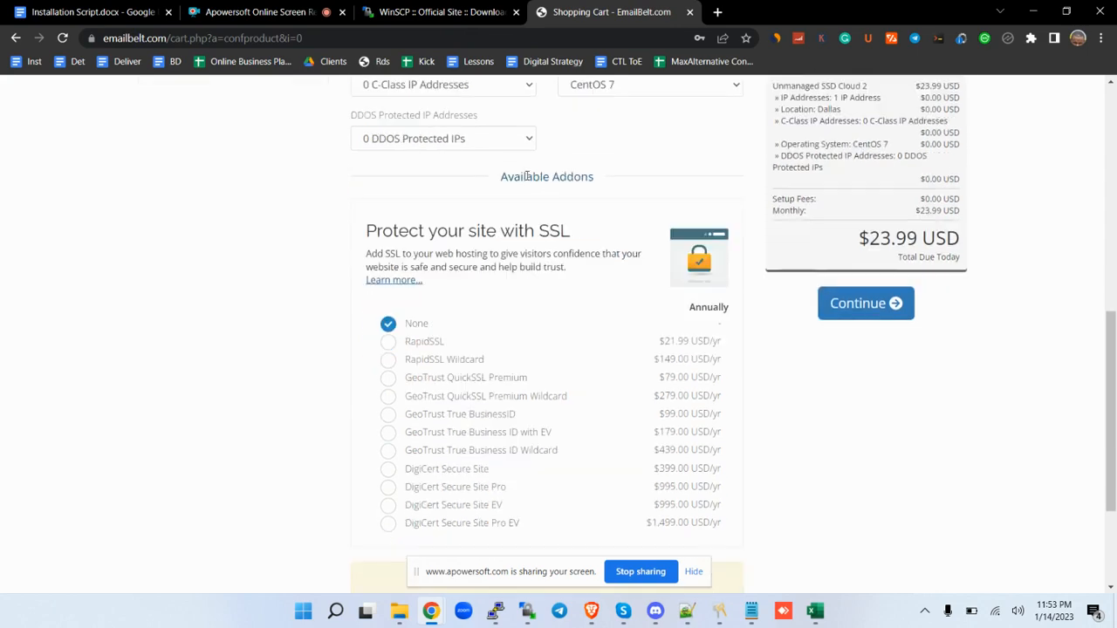
pyautogui.scroll(-3)
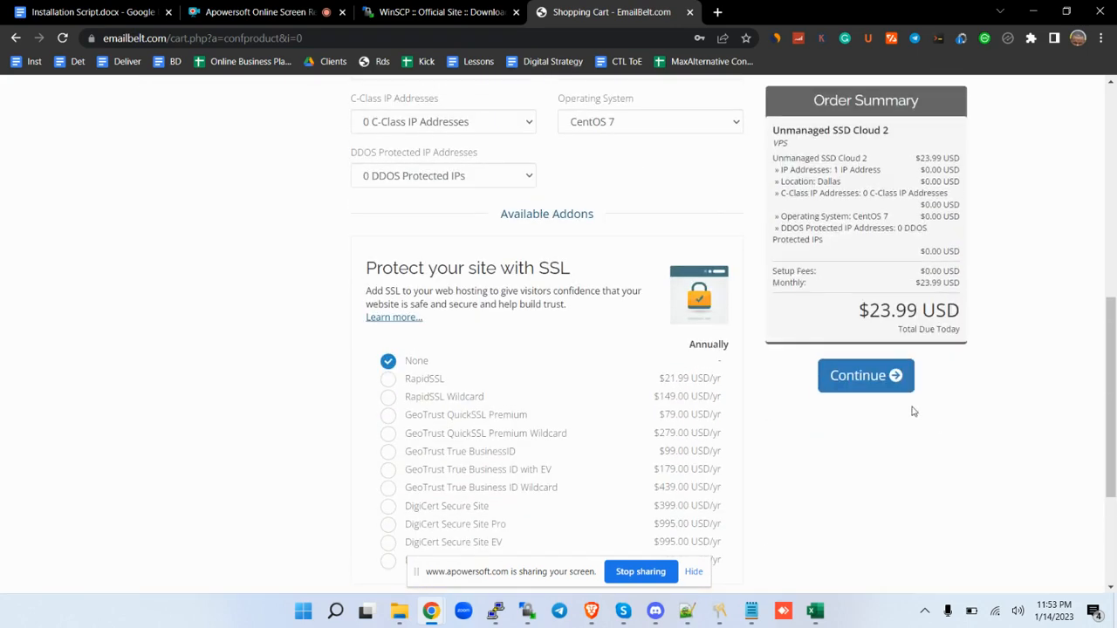
# Re-enter the root password after the error and continue to Review & Checkout at $23.99 monthly
pyautogui.click(866, 376)
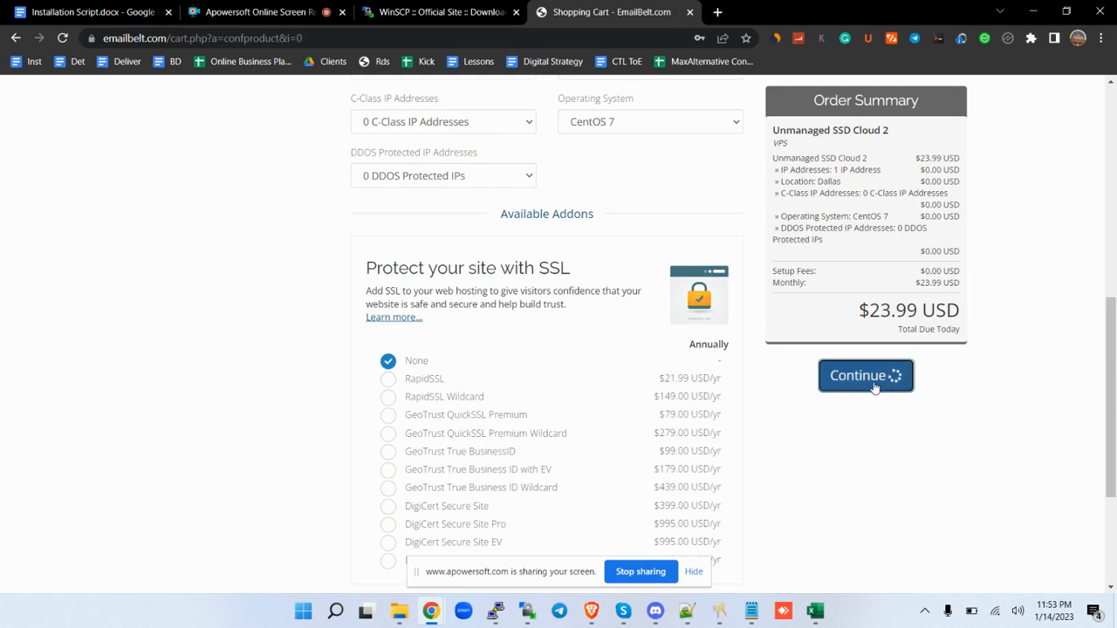
pyautogui.click(866, 375)
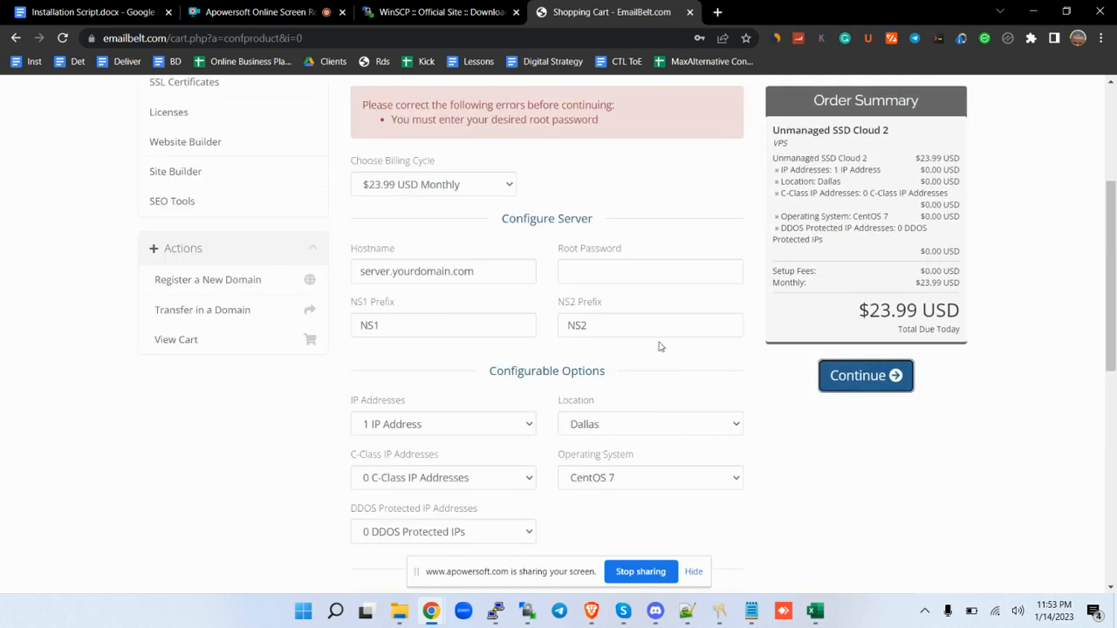
pyautogui.click(649, 271)
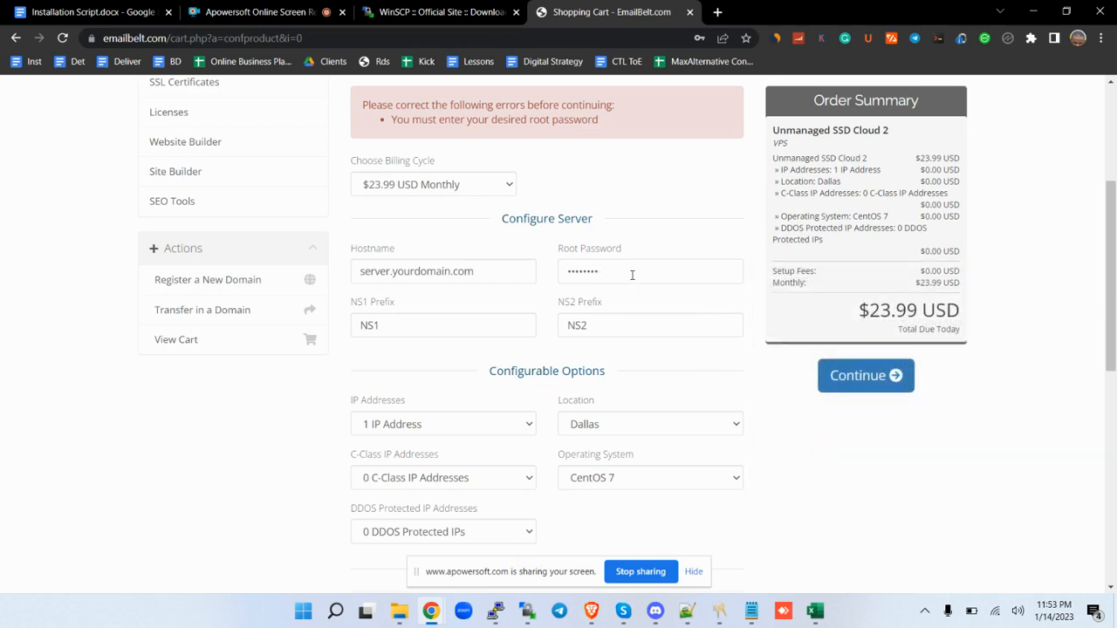
pyautogui.click(865, 375)
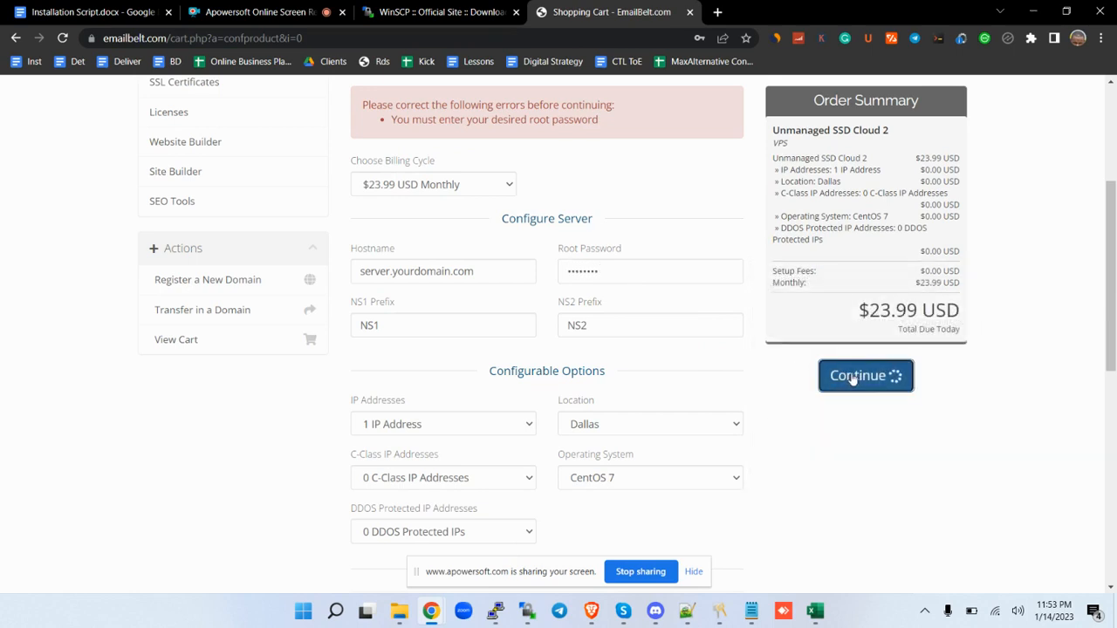
pyautogui.click(866, 375)
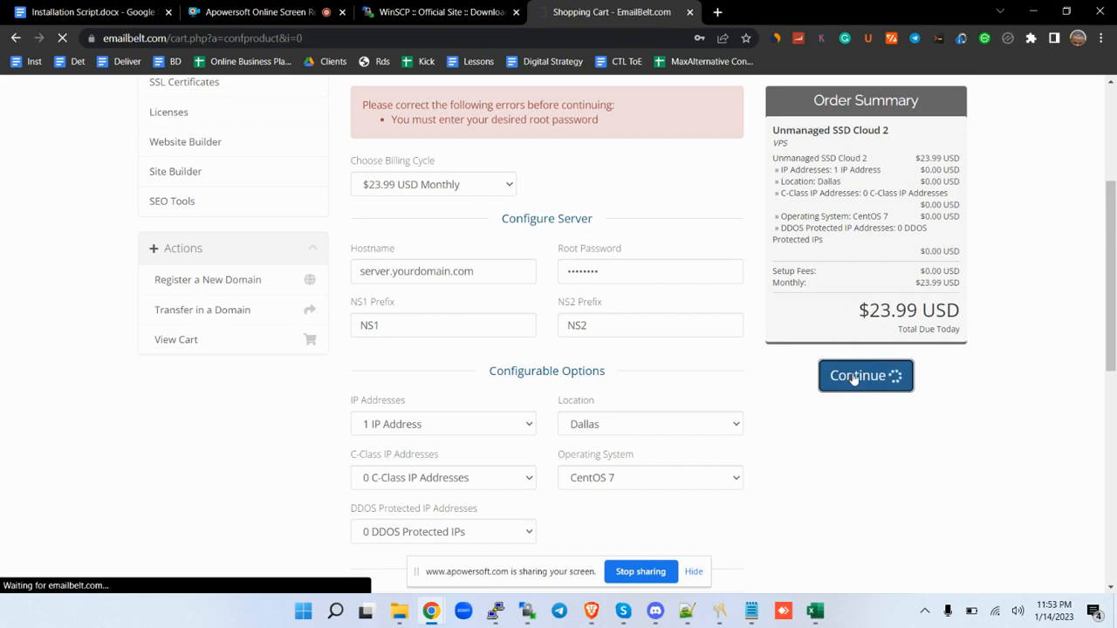
pyautogui.click(865, 375)
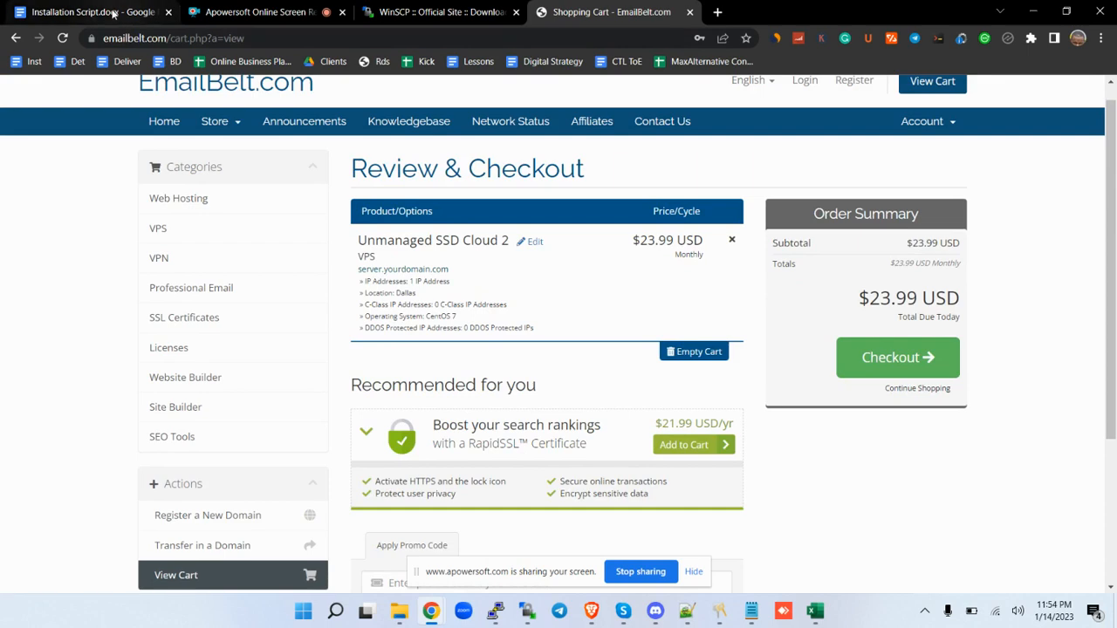
# Select the sparkpost.com/powermta link in Stage 2 of the installation script
pyautogui.click(87, 11)
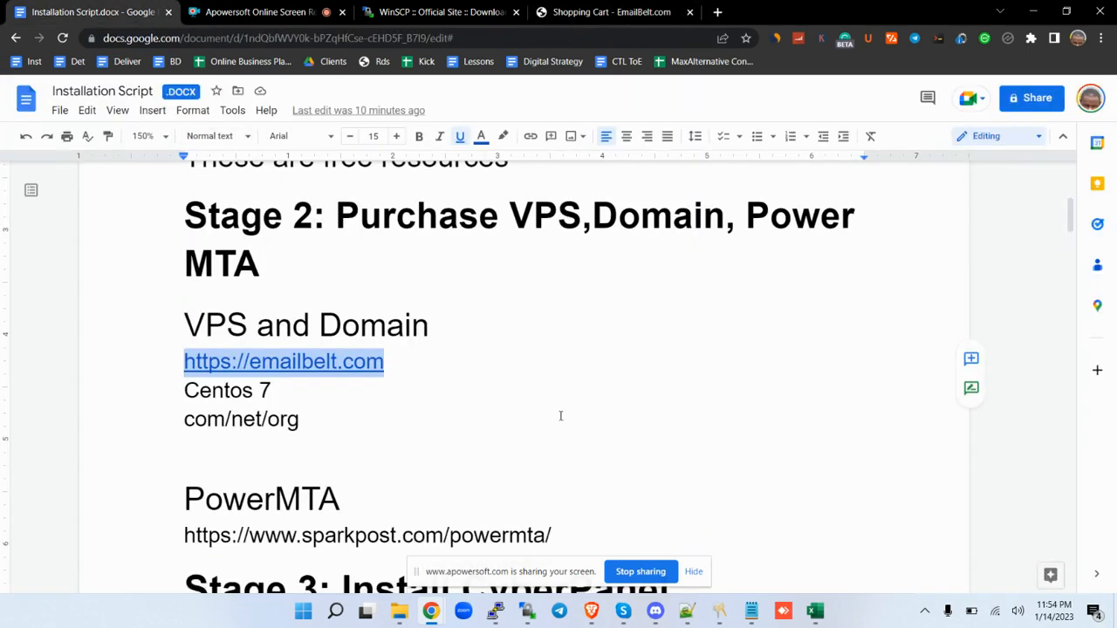
pyautogui.scroll(-3)
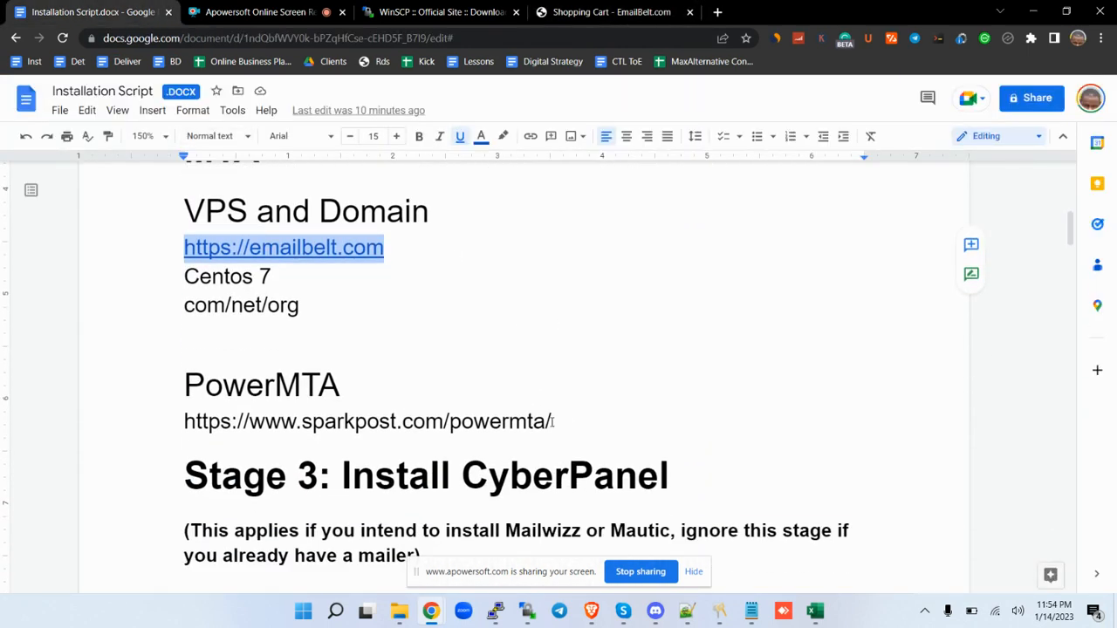
pyautogui.click(555, 420)
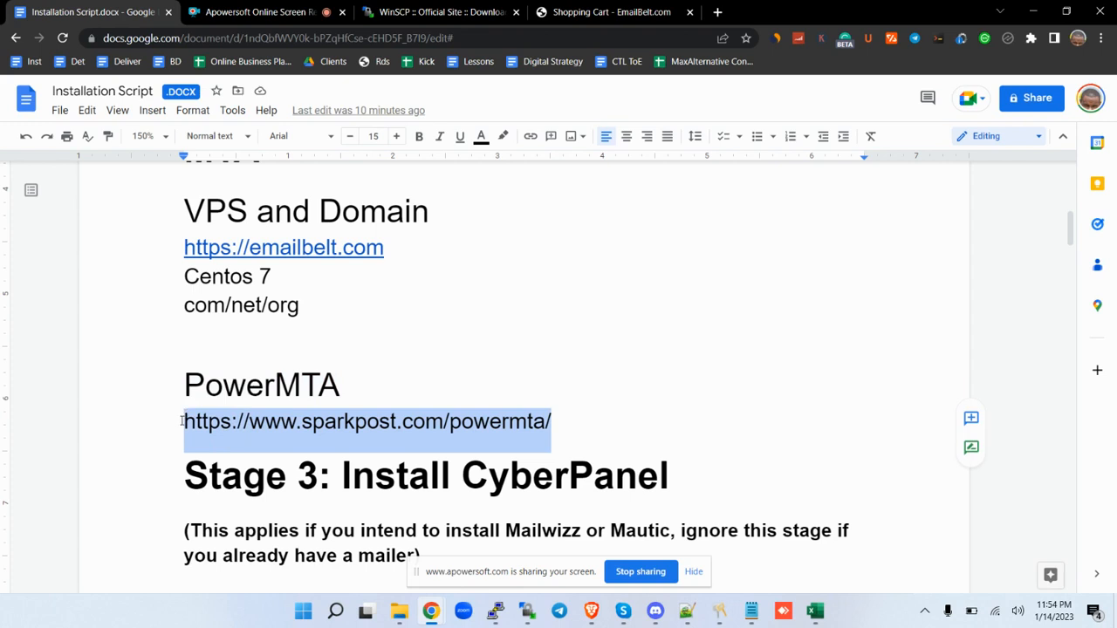
pyautogui.moveTo(1012, 119)
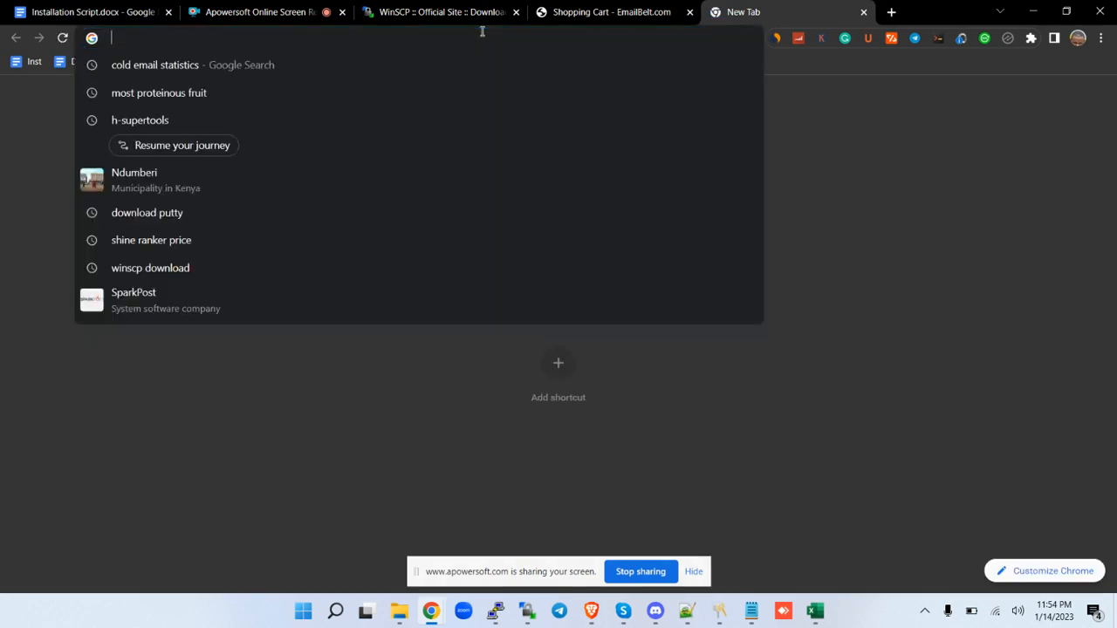
# Load sparkpost.com/powermta and scroll through its features, resources and customer stories
pyautogui.click(133, 300)
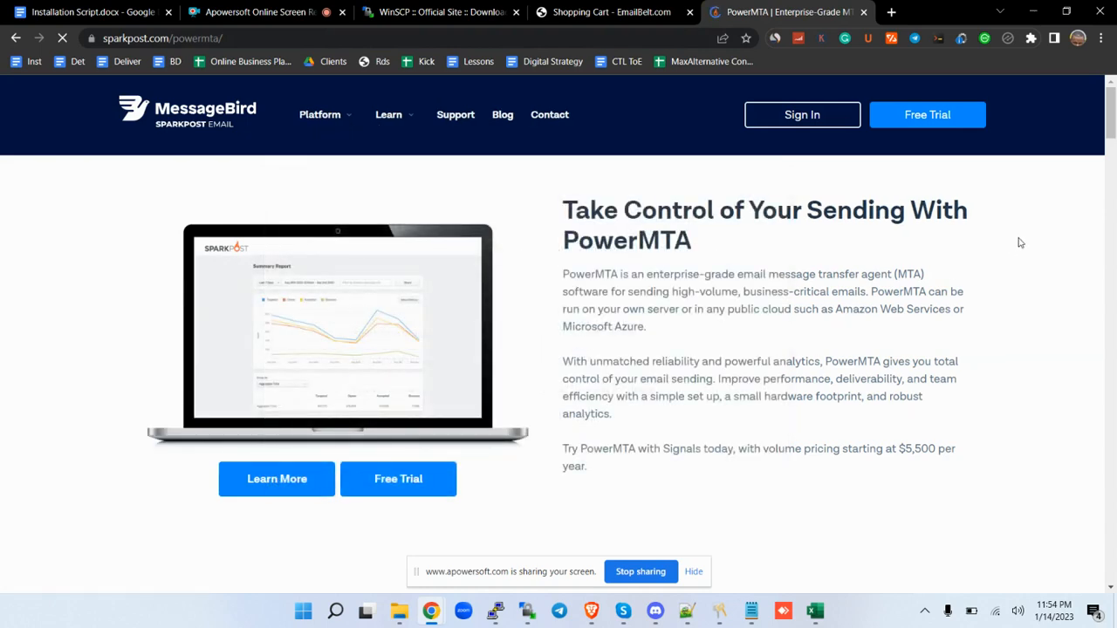
pyautogui.scroll(-3)
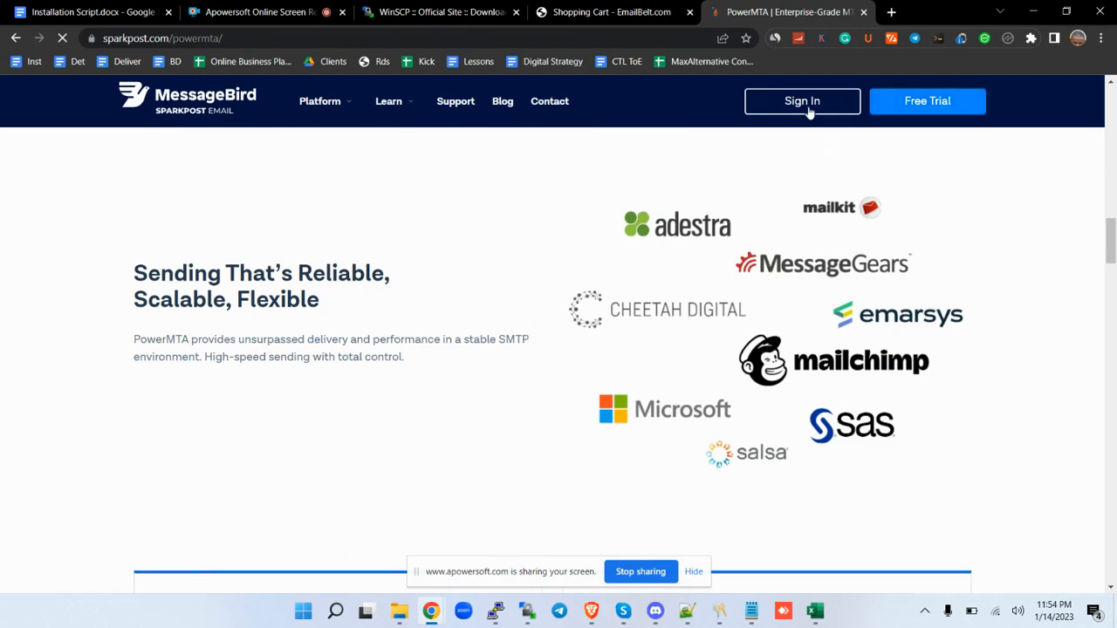
pyautogui.scroll(-3)
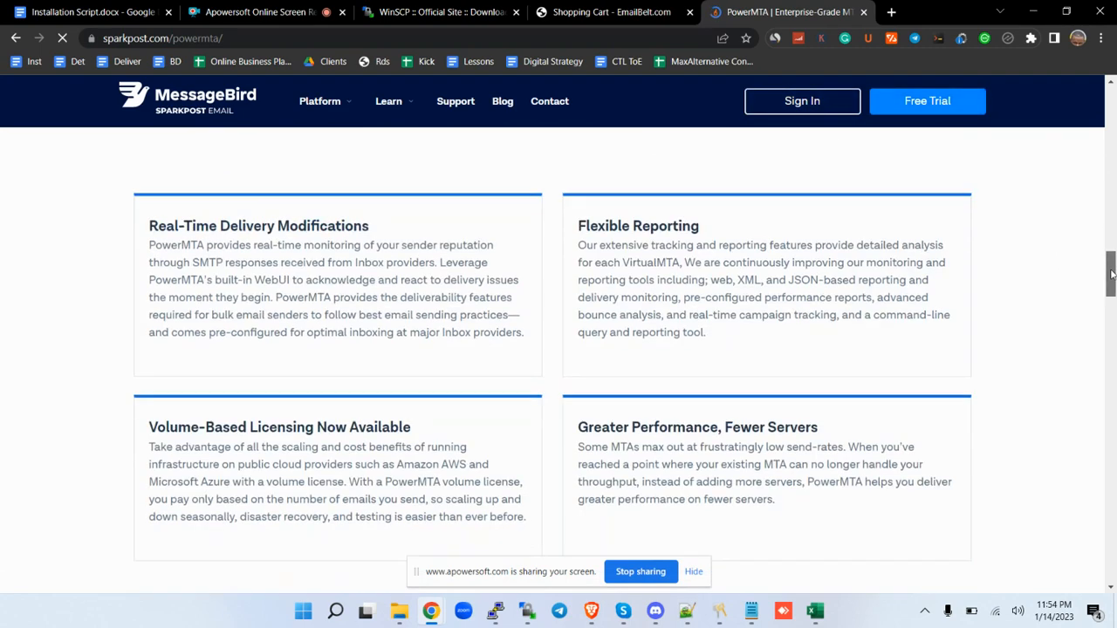
pyautogui.scroll(-3)
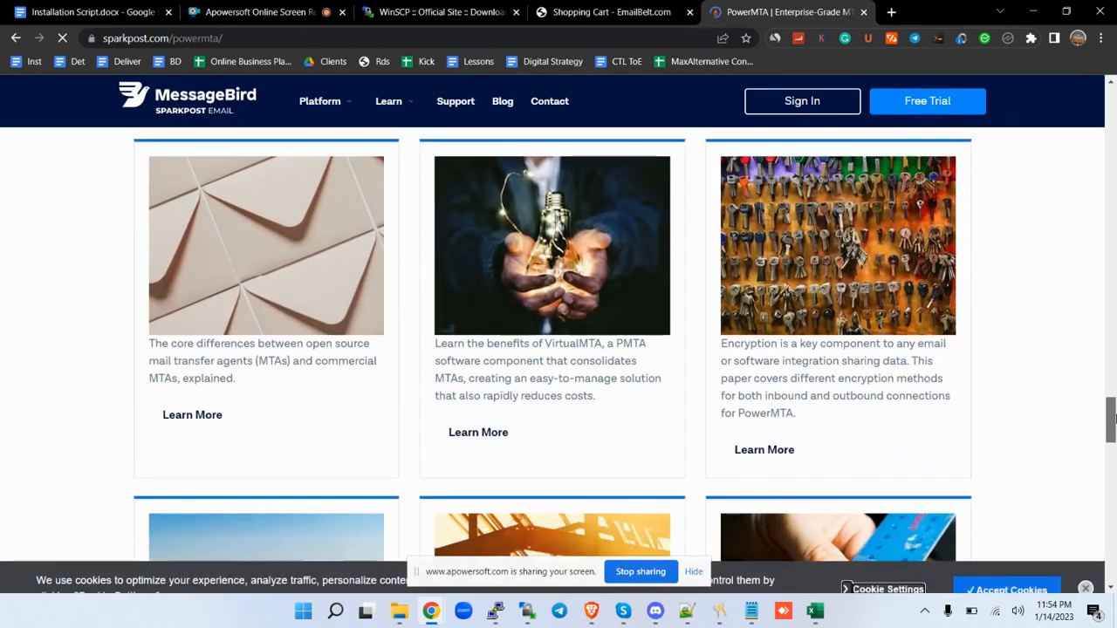
pyautogui.scroll(-3)
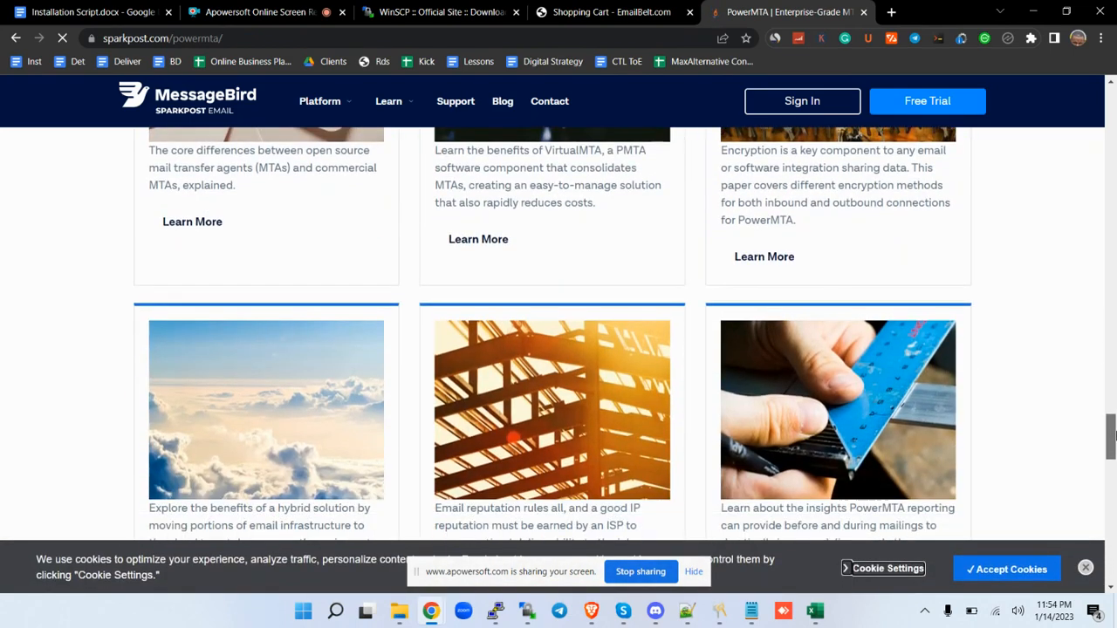
pyautogui.scroll(-3)
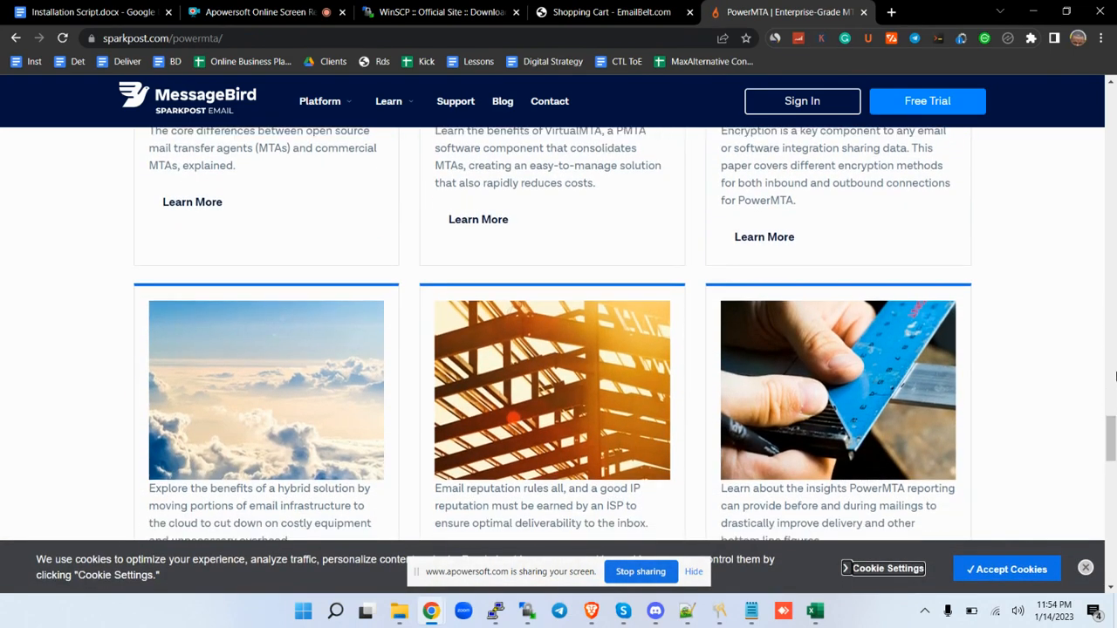
pyautogui.scroll(-3)
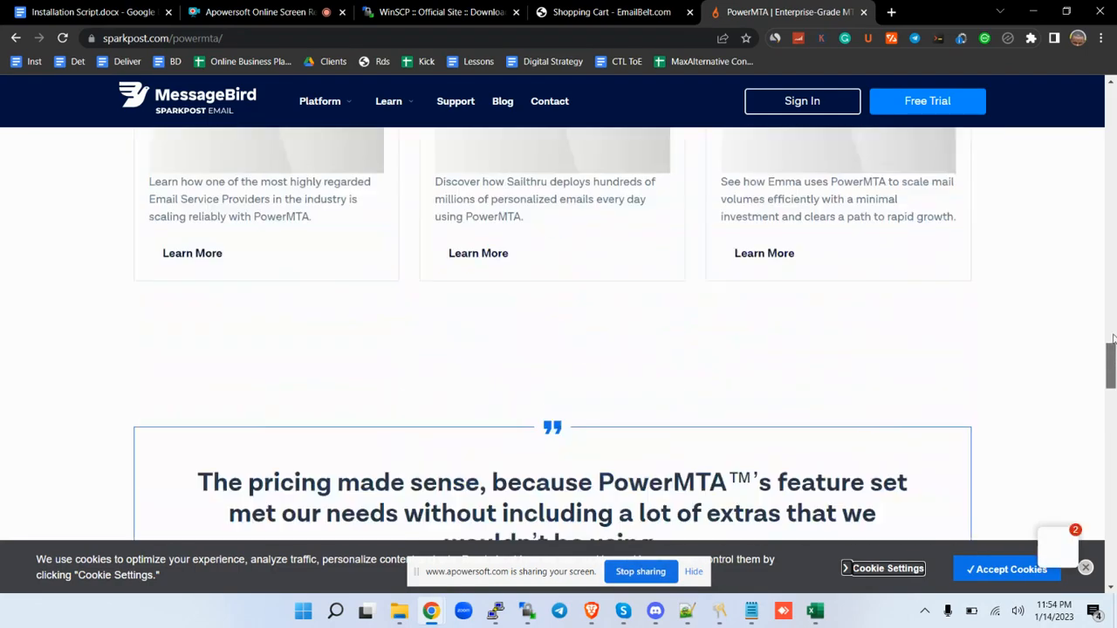
pyautogui.scroll(3)
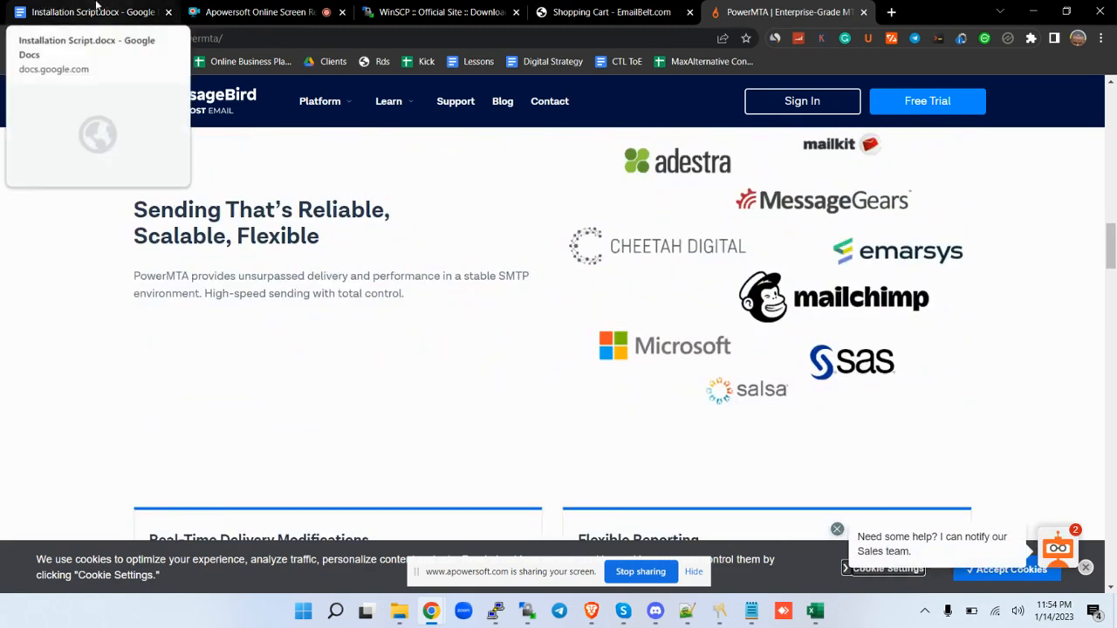
# Scroll the installation script down to the Stage 3: Install CyberPanel command
pyautogui.click(88, 11)
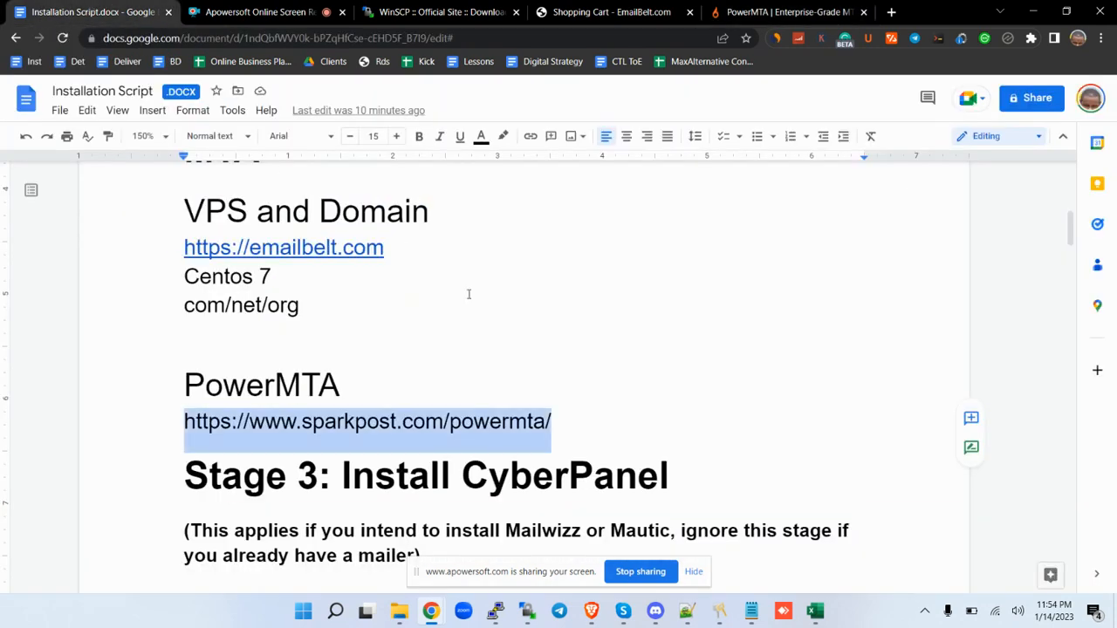
pyautogui.scroll(-3)
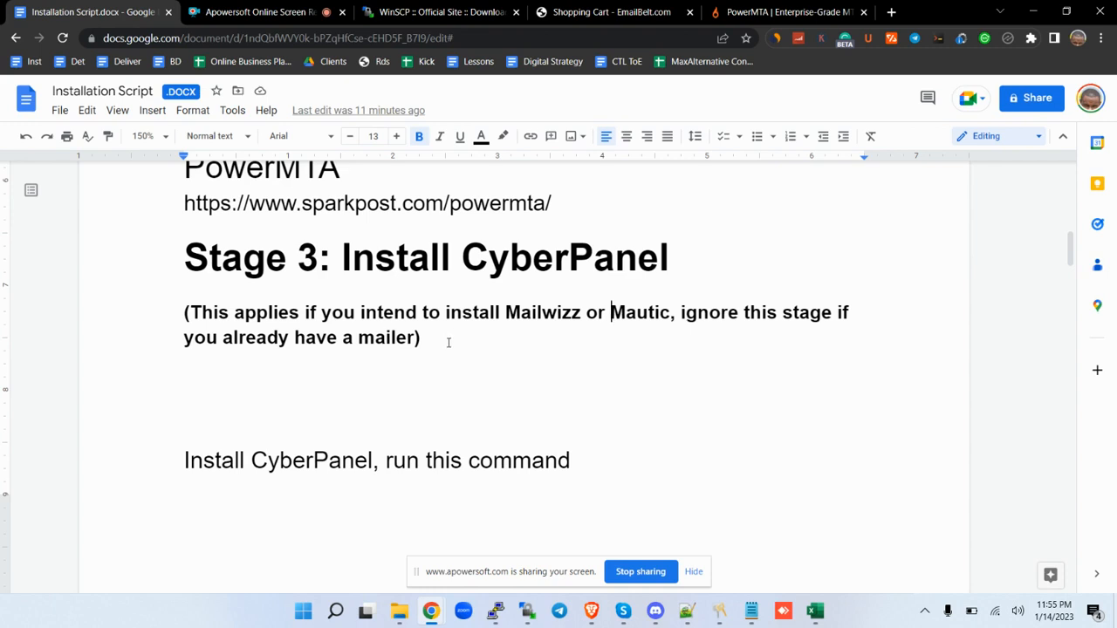
pyautogui.moveTo(450, 340)
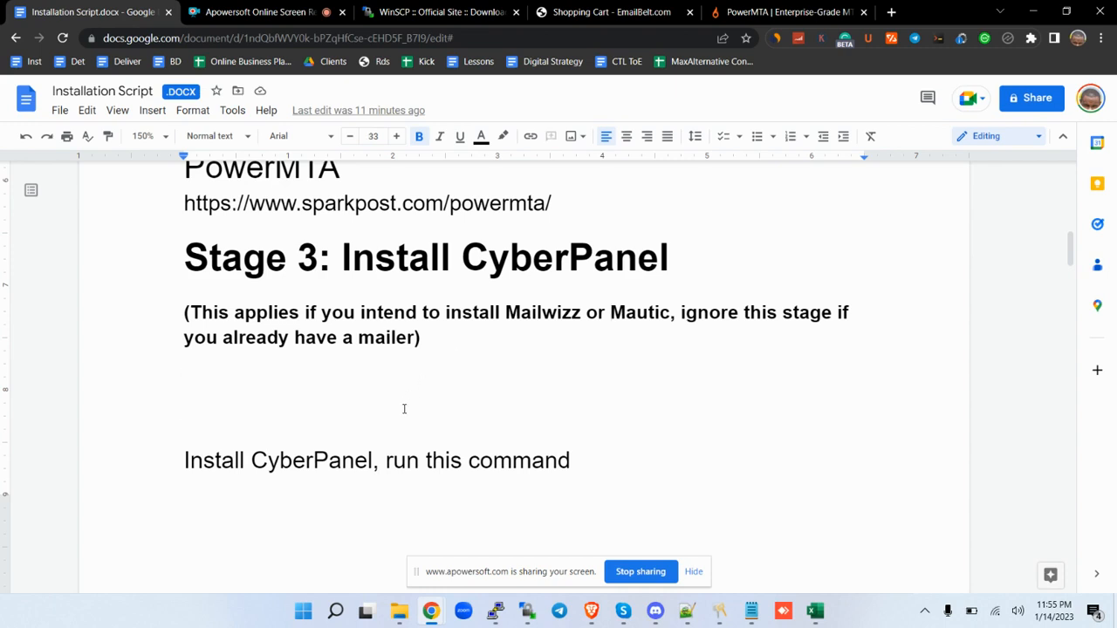
pyautogui.moveTo(408, 403)
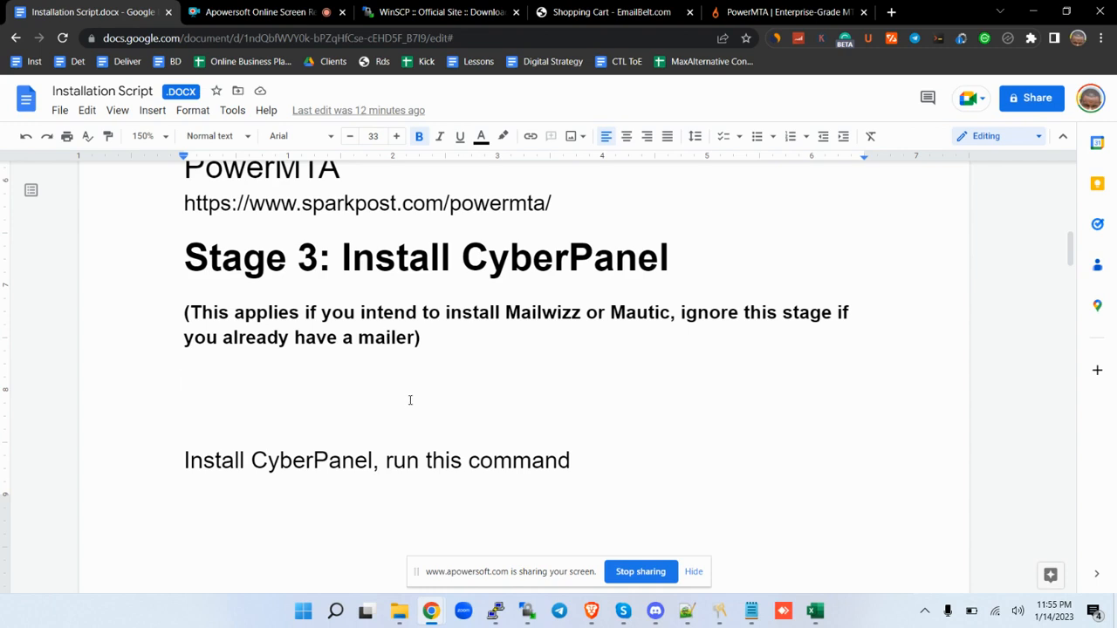
pyautogui.moveTo(432, 276)
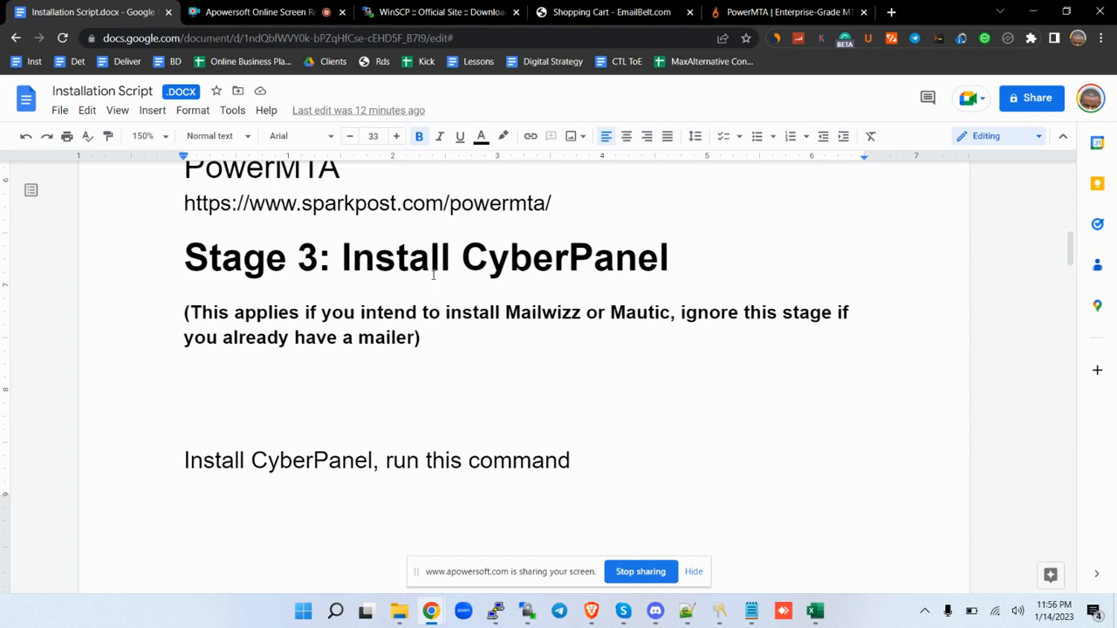
pyautogui.moveTo(540, 438)
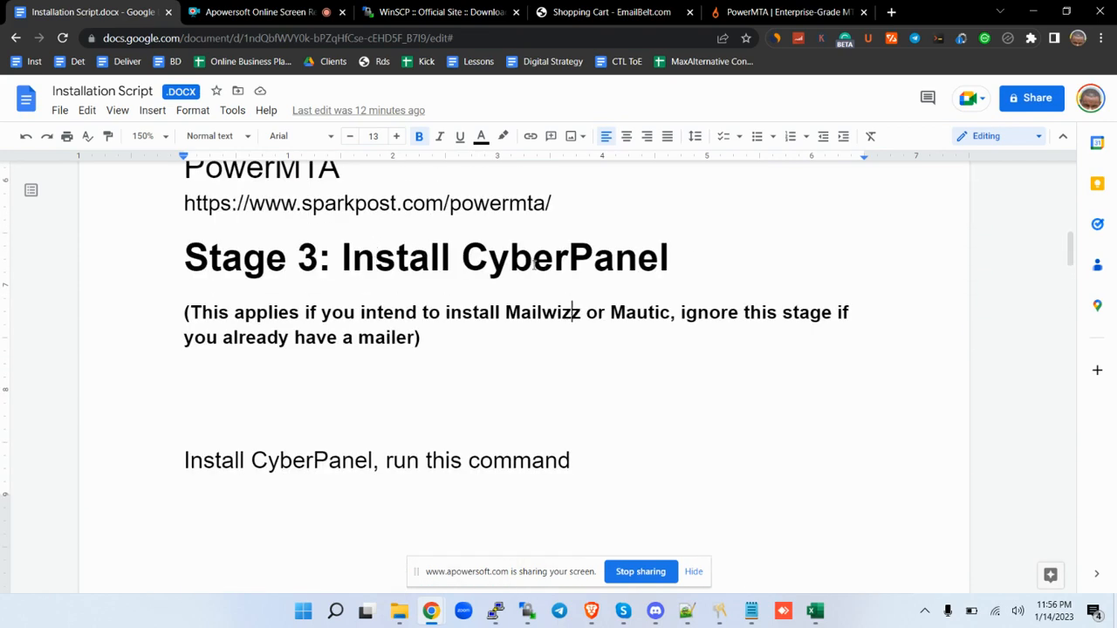
pyautogui.scroll(-3)
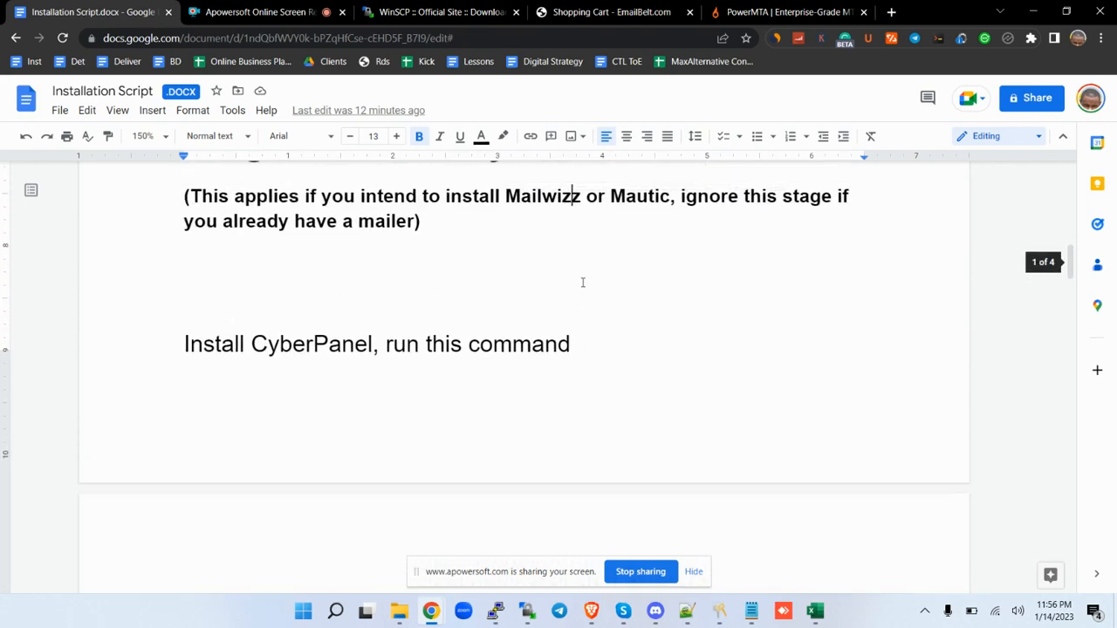
pyautogui.scroll(-3)
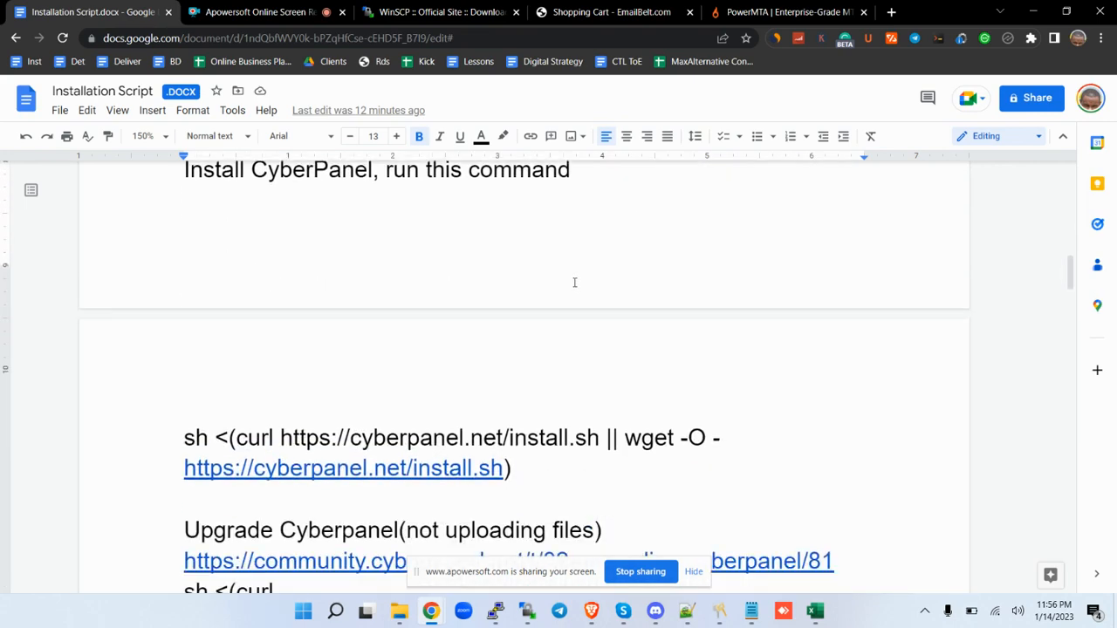
pyautogui.moveTo(904, 412)
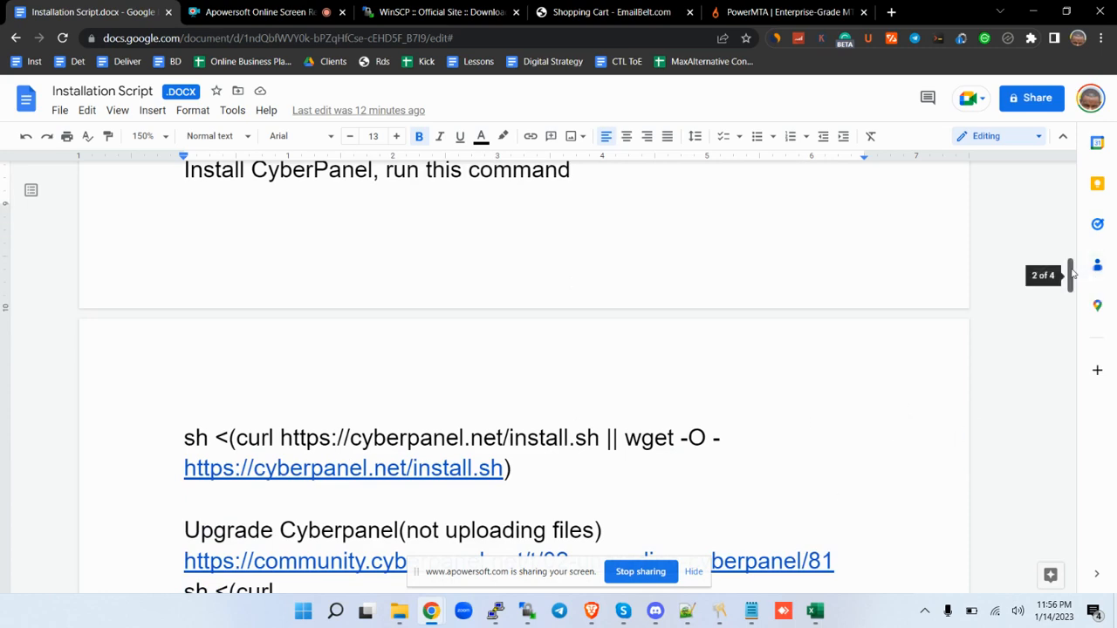
pyautogui.scroll(-3)
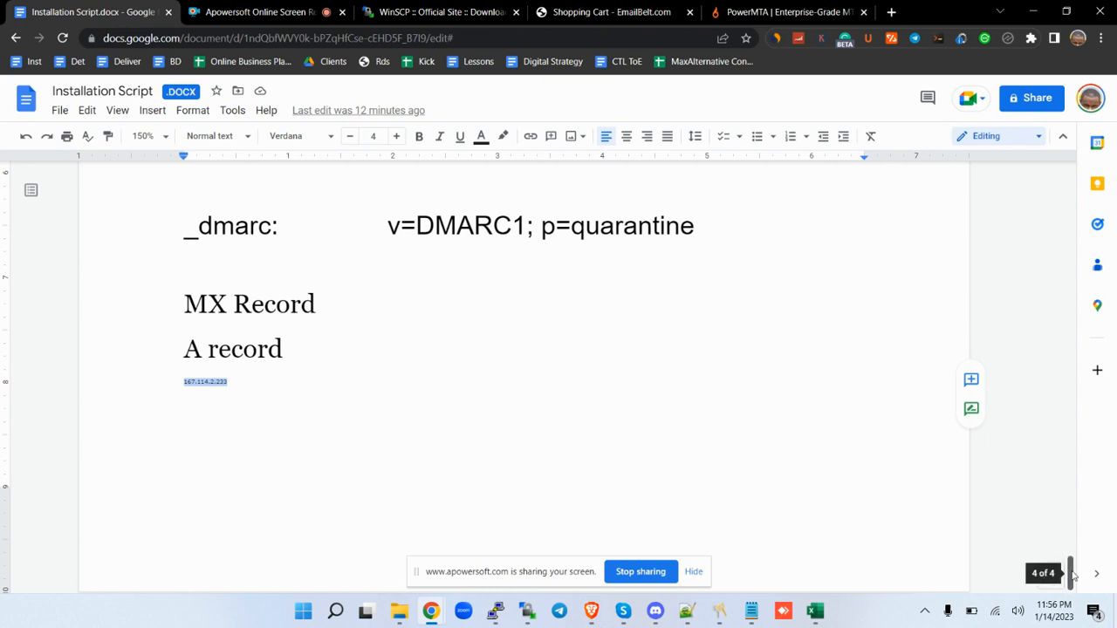
pyautogui.scroll(-3)
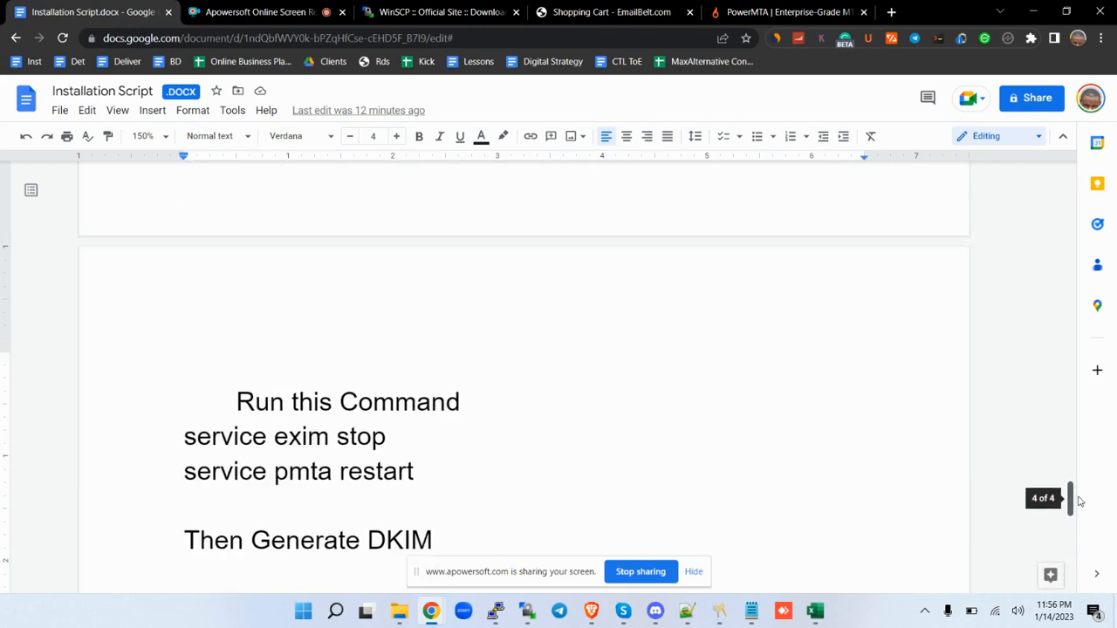
pyautogui.scroll(3)
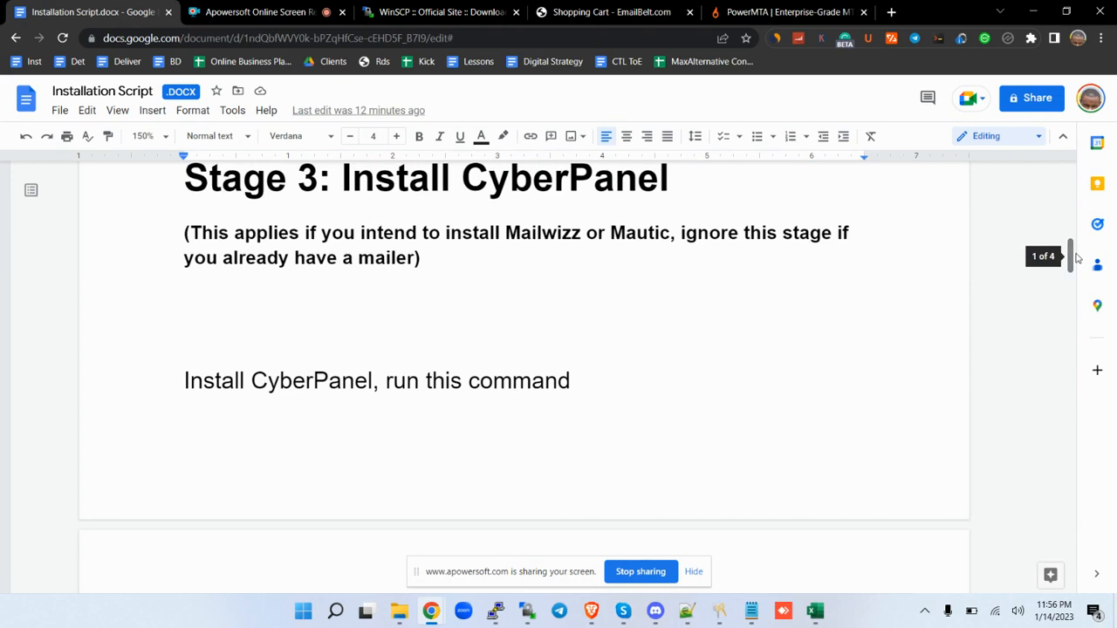
pyautogui.moveTo(1074, 258)
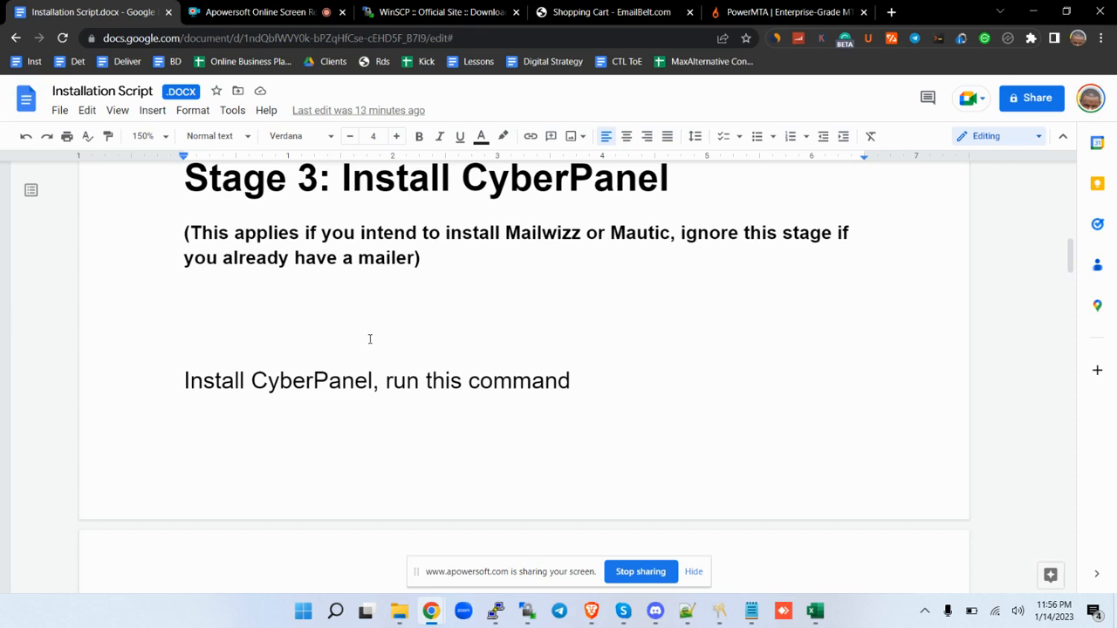
pyautogui.scroll(-3)
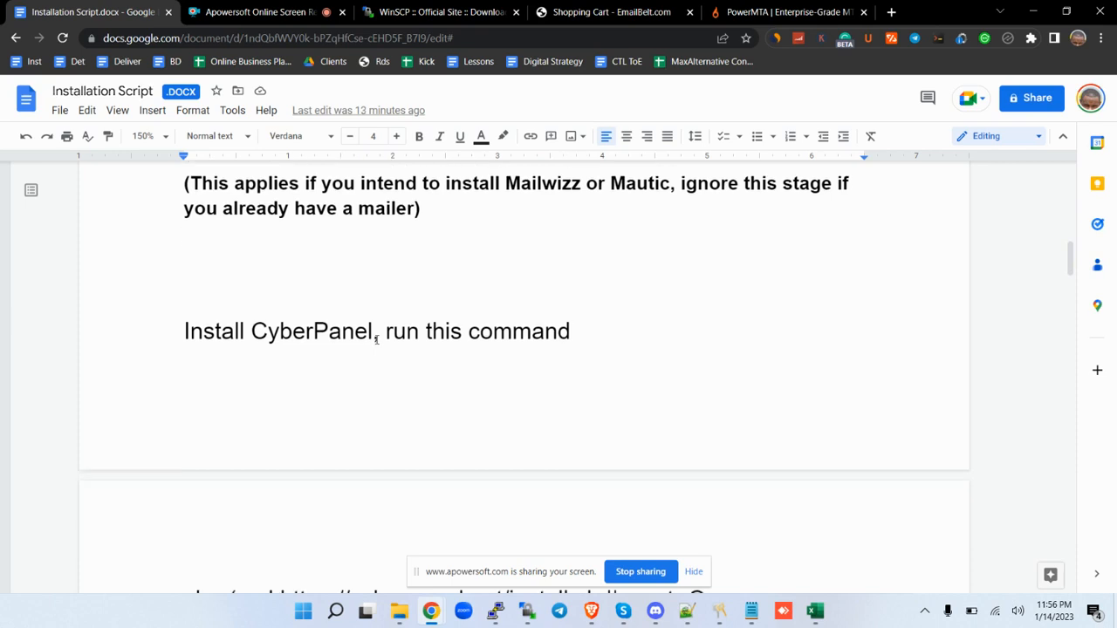
pyautogui.scroll(-3)
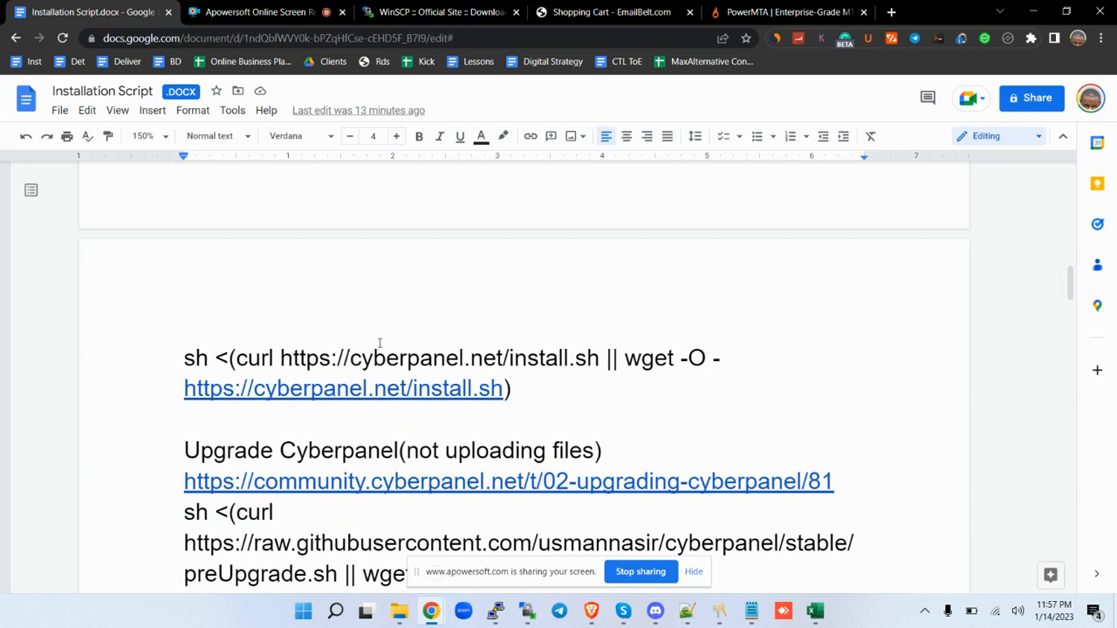
pyautogui.moveTo(380, 339)
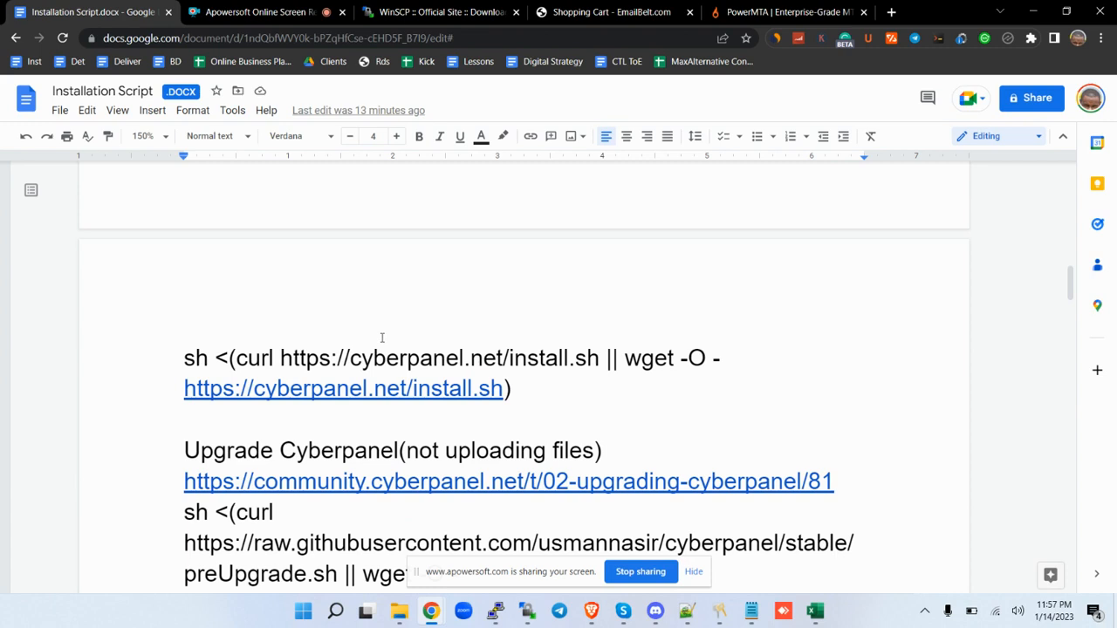
pyautogui.moveTo(515, 610)
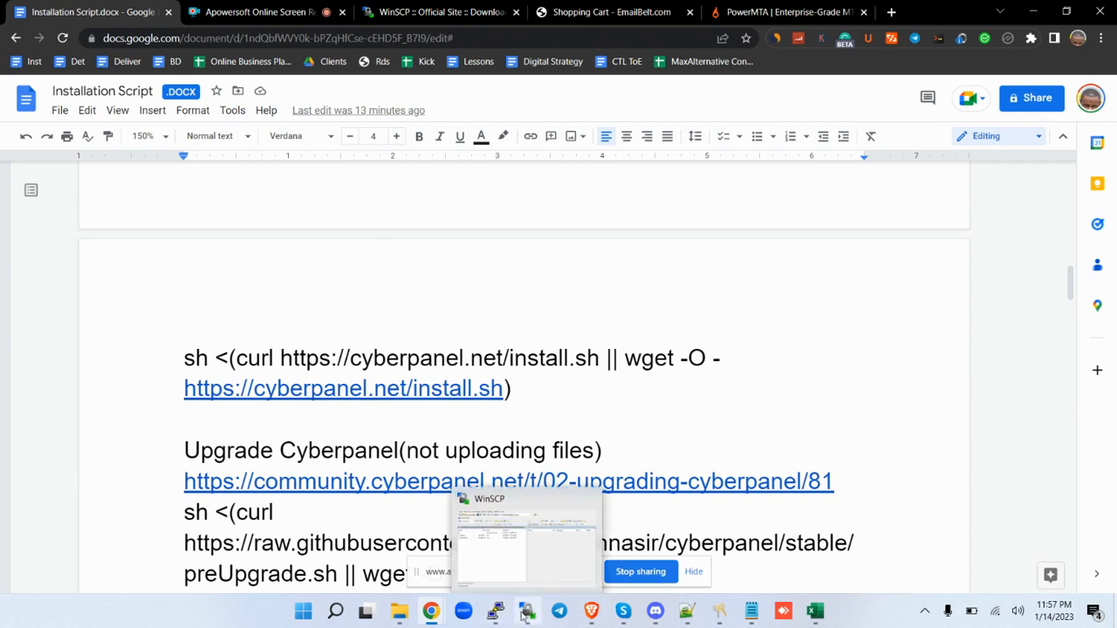
# Open an SSH session to 167.114.2.233 in PuTTY and log in as root
pyautogui.click(496, 611)
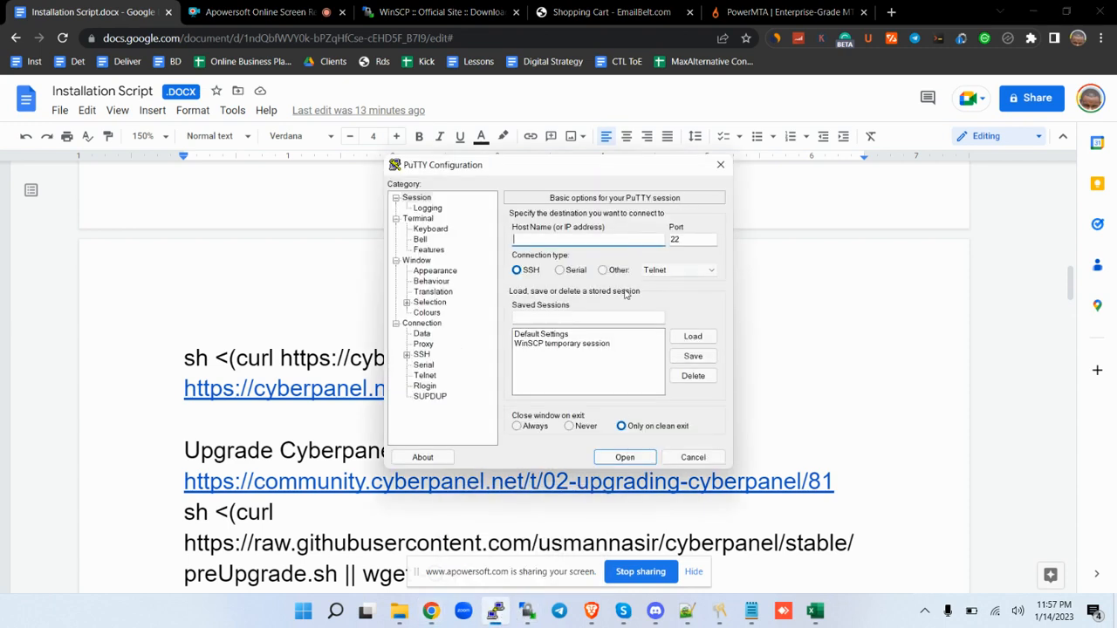
pyautogui.write('167.114.2.233')
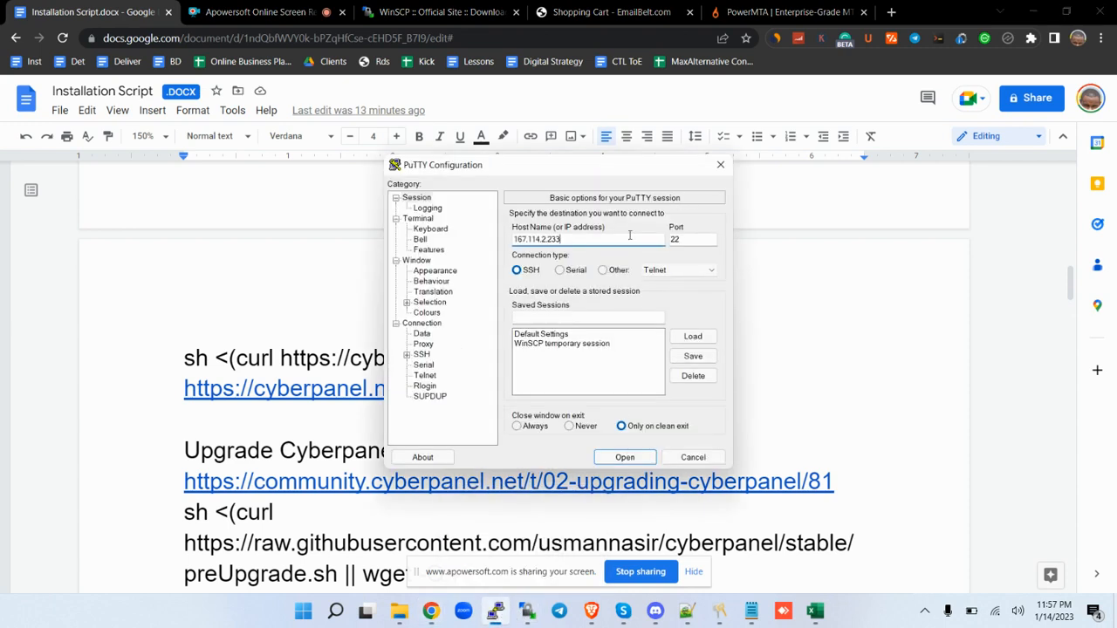
pyautogui.click(625, 458)
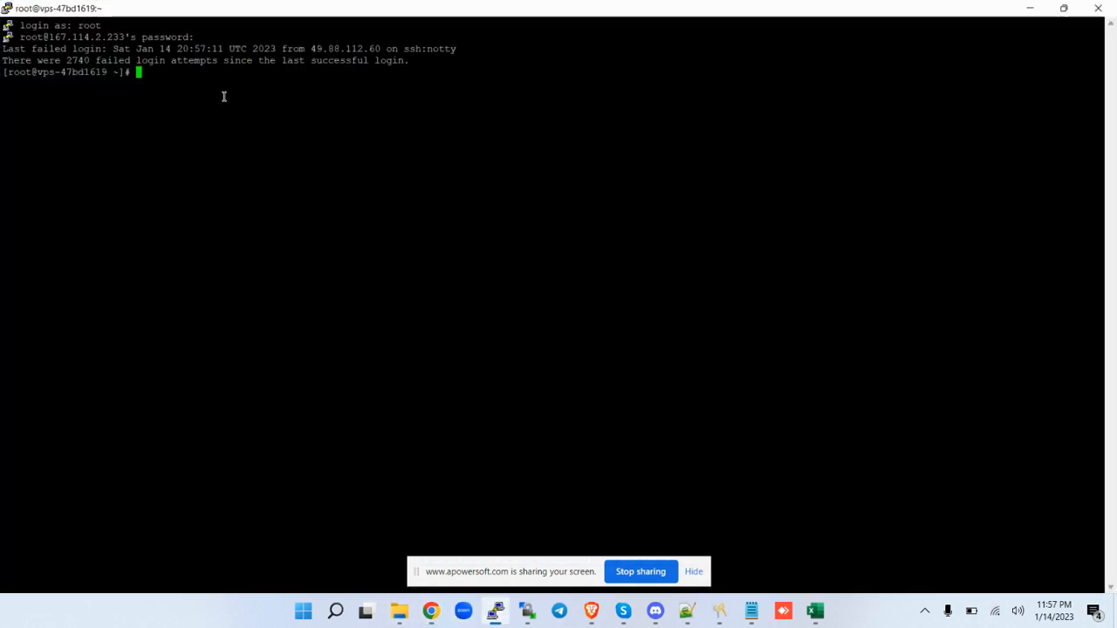
# Run the cyberpanel.net install.sh script and choose option 1, Install CyberPanel, with OpenLiteSpeed
pyautogui.write('sh <(curl https://cyberpanel.net/install.sh || wget -O - https://cyberpanel.net/install.sh)')
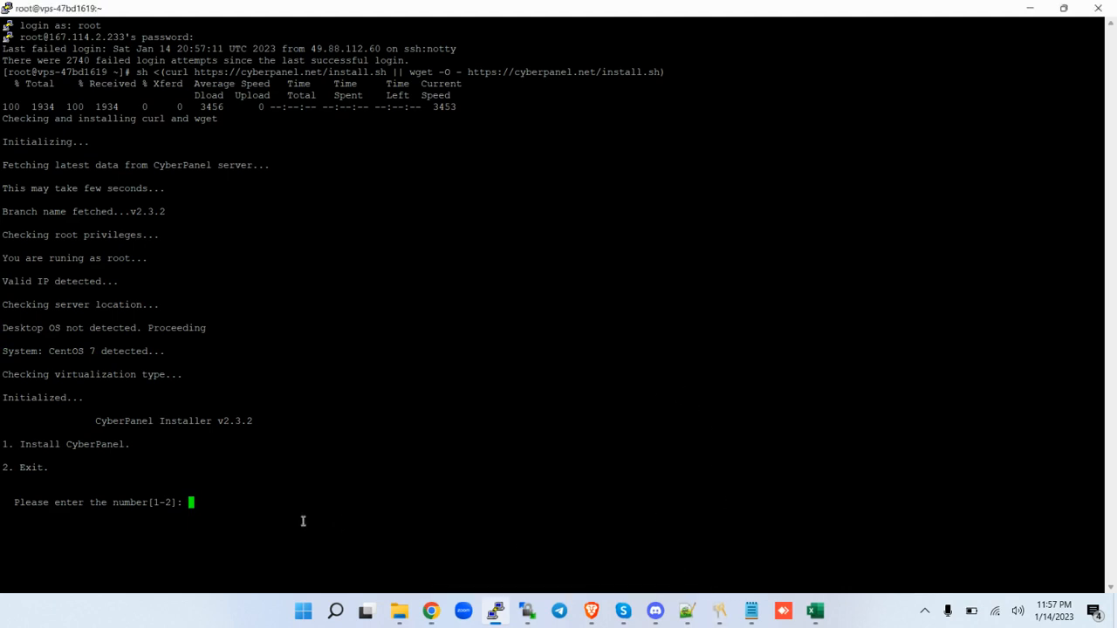
pyautogui.write('1')
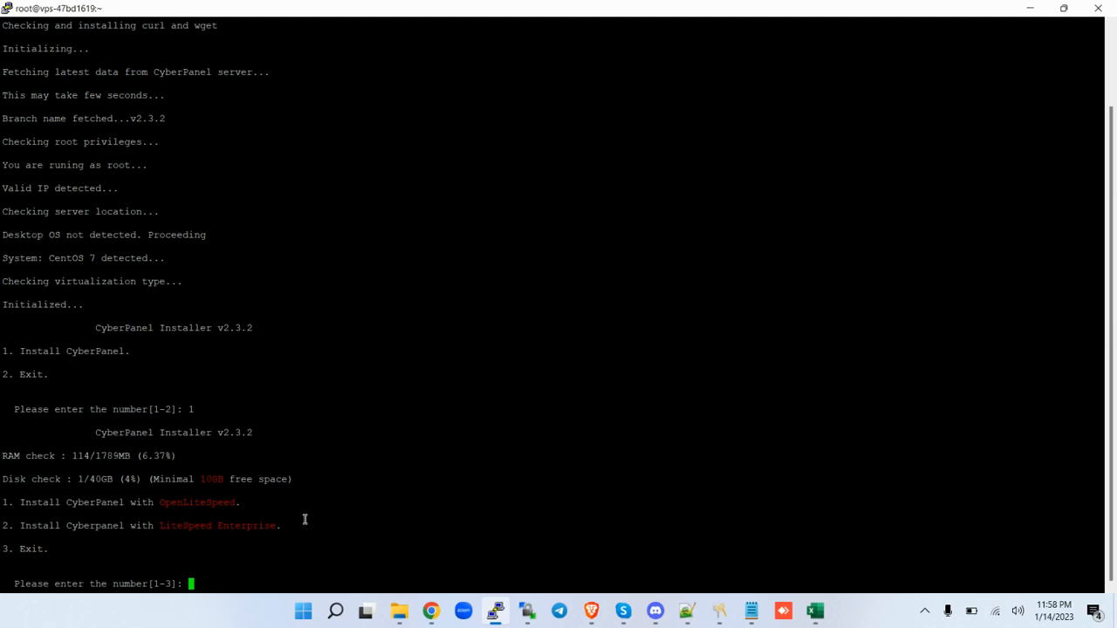
pyautogui.write('1')
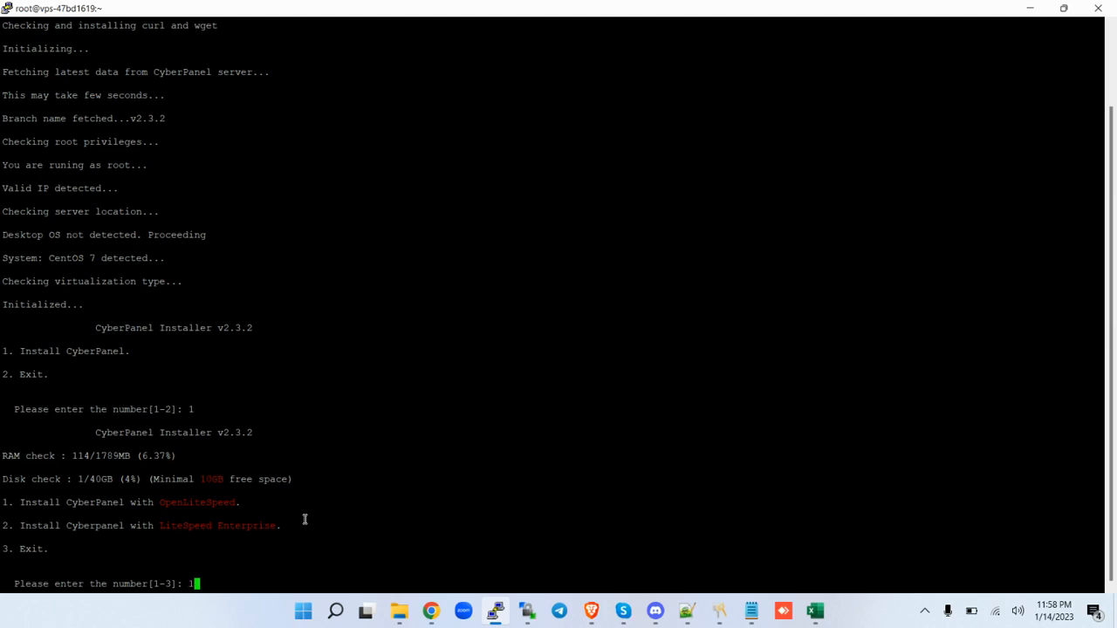
pyautogui.press('Return')
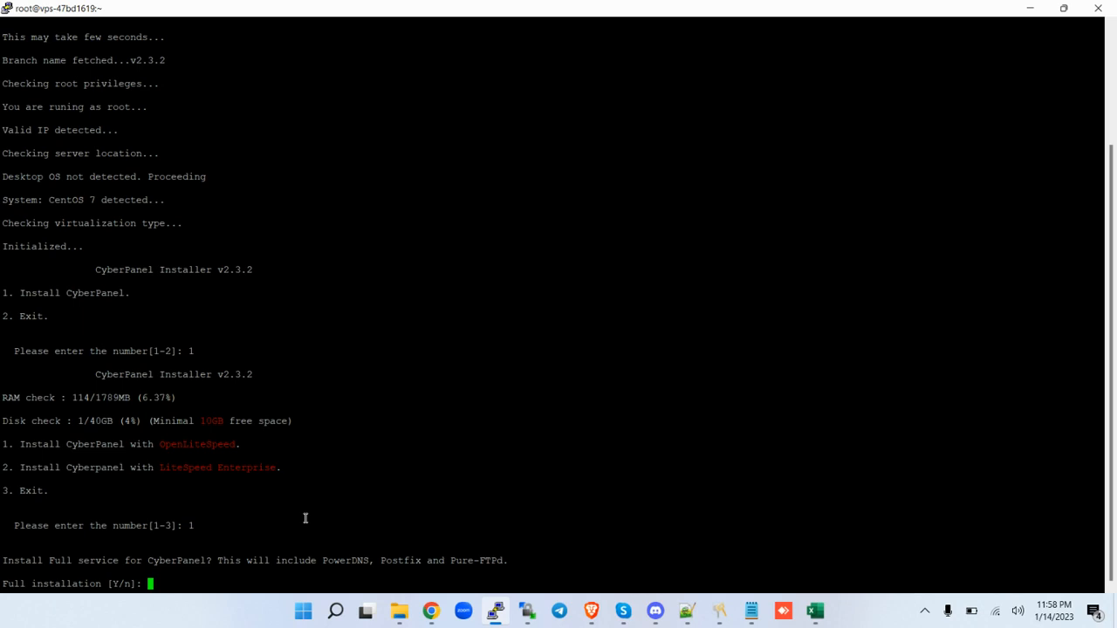
# Answer Y for full installation, N for remote MySQL, and accept the latest version v2.3.2
pyautogui.write('Y')
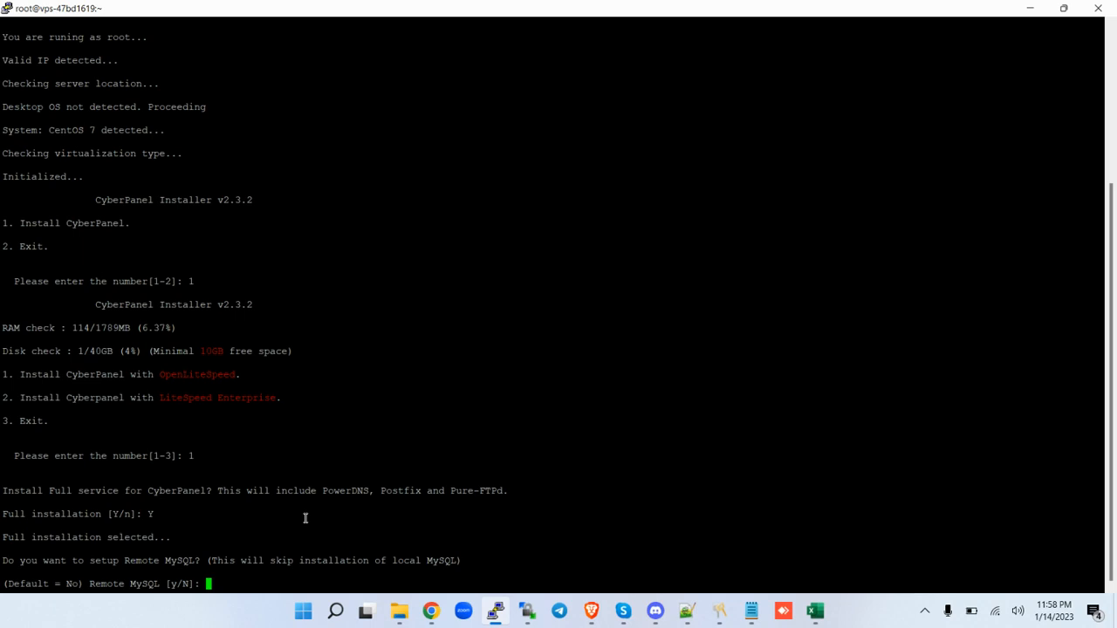
pyautogui.write('N')
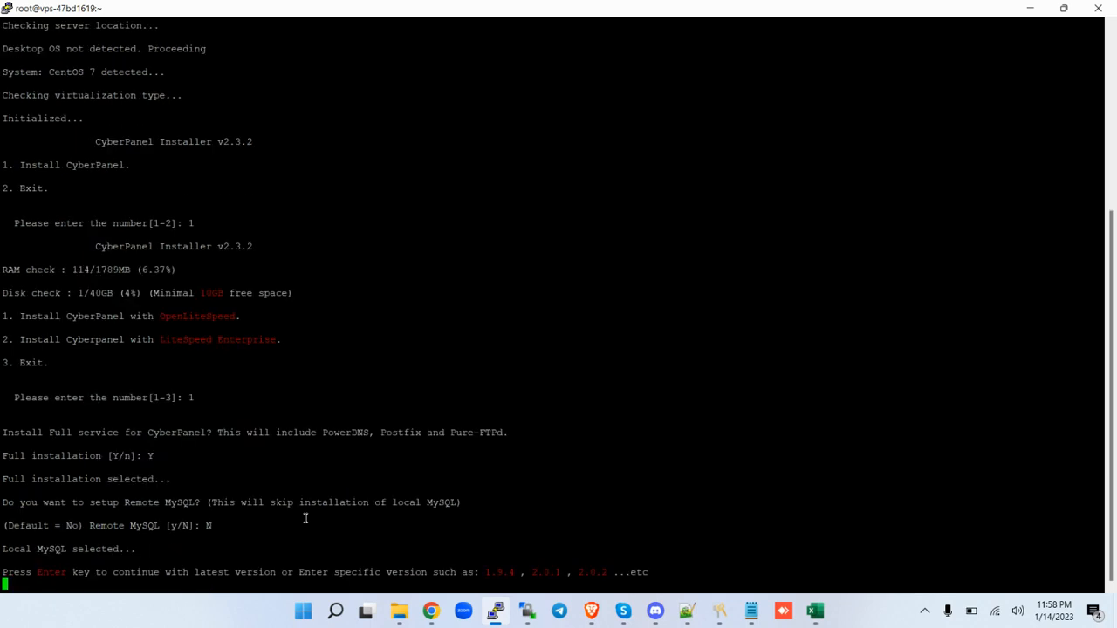
pyautogui.press('enter')
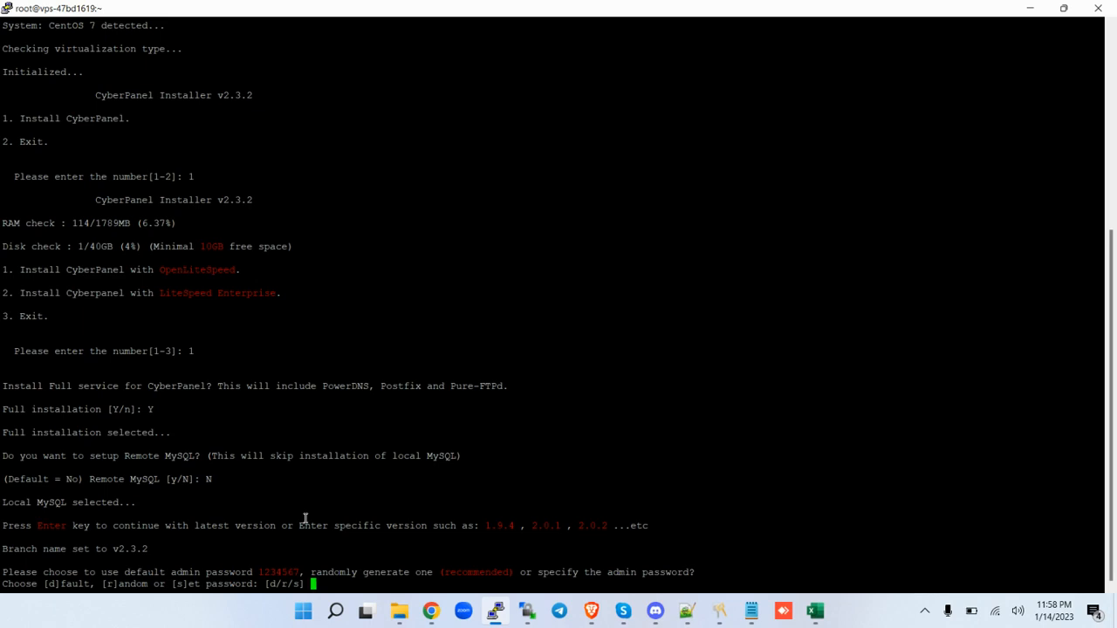
# Set a custom admin password with s, answer Y for Memcached and Redis and Yes for Watchdog, starting the install
pyautogui.write('s')
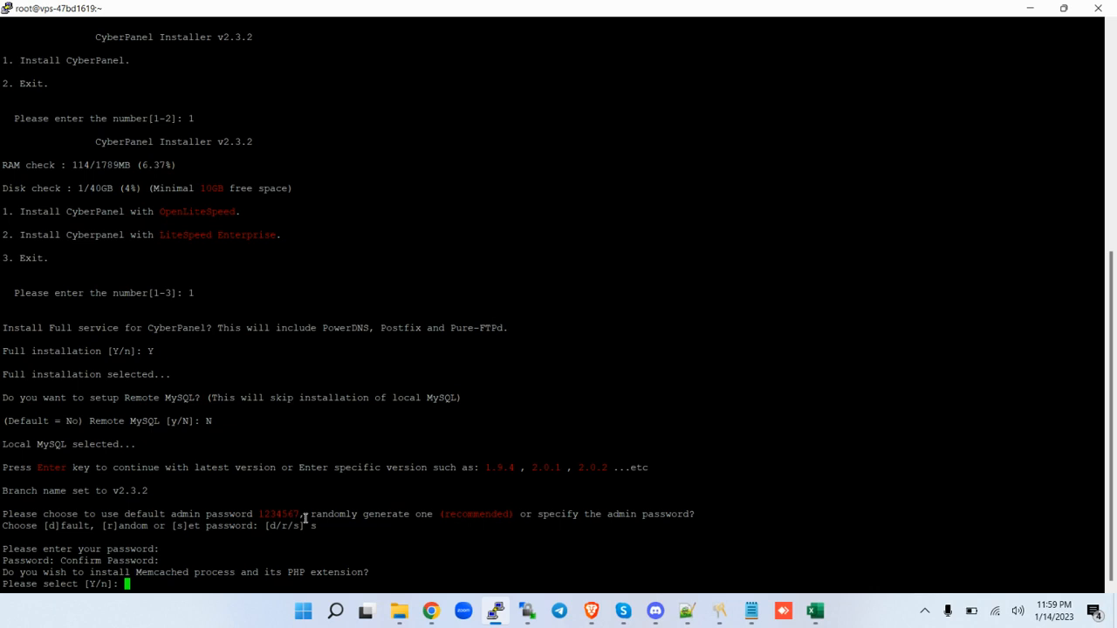
pyautogui.write('Y')
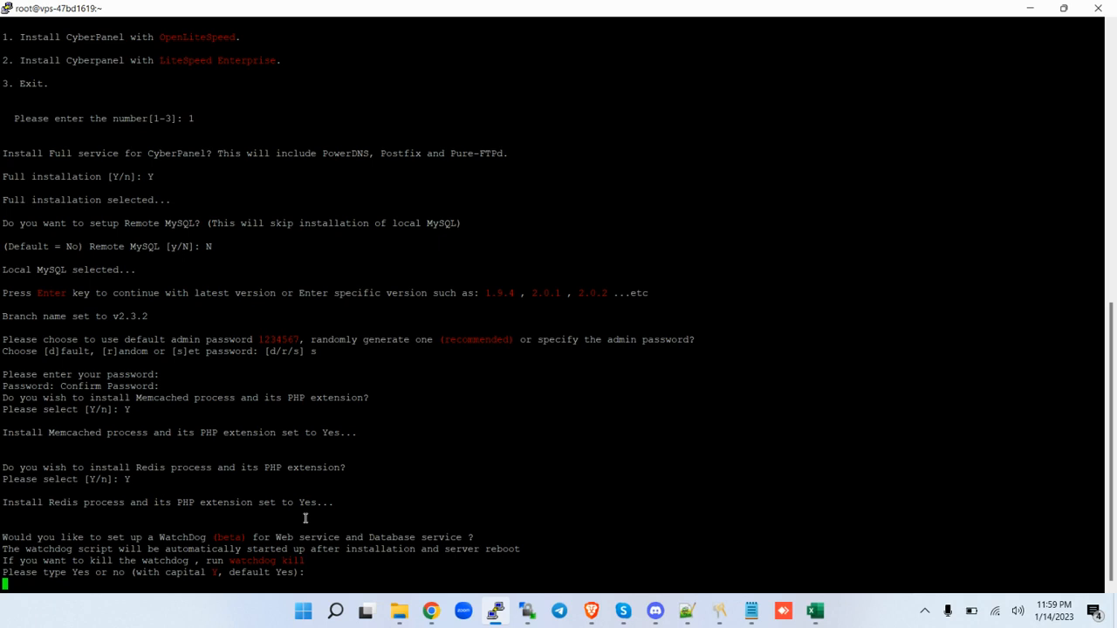
pyautogui.write('Yes')
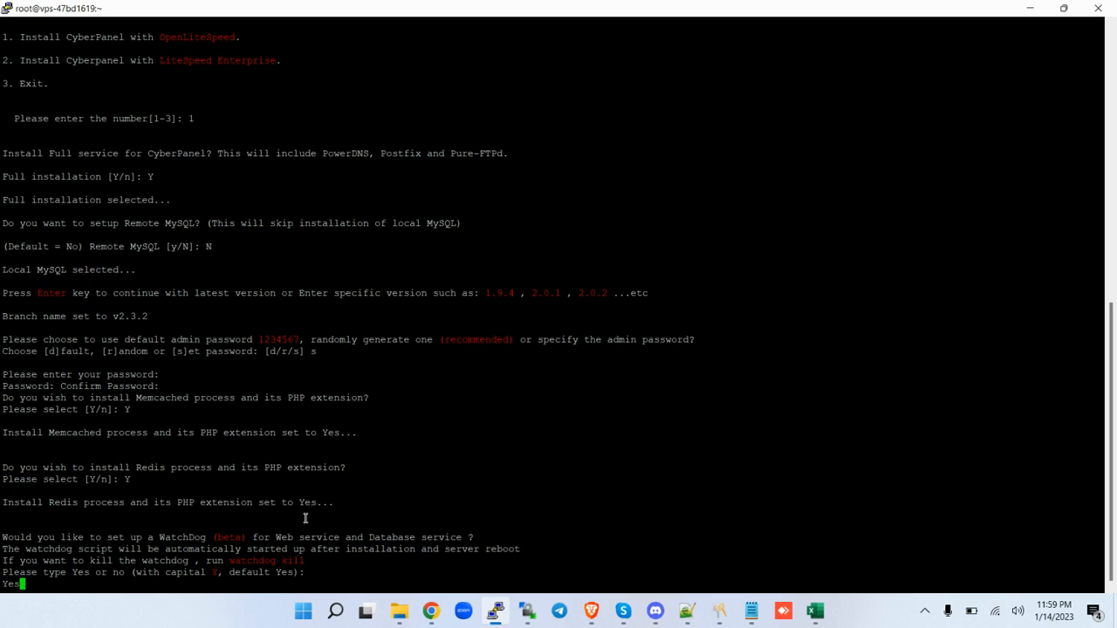
pyautogui.press('enter')
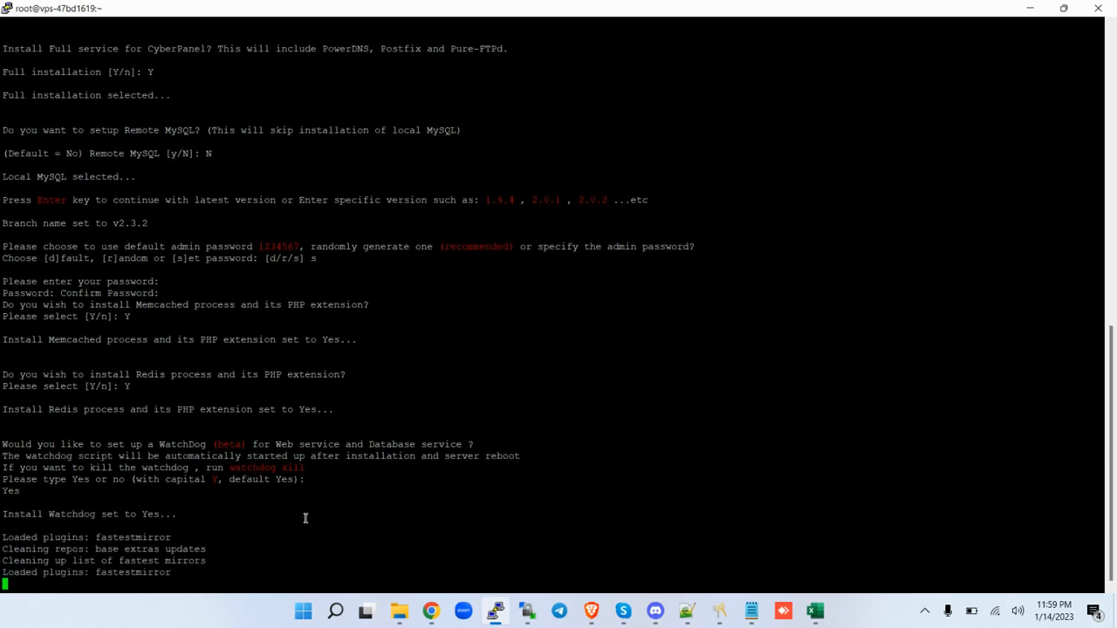